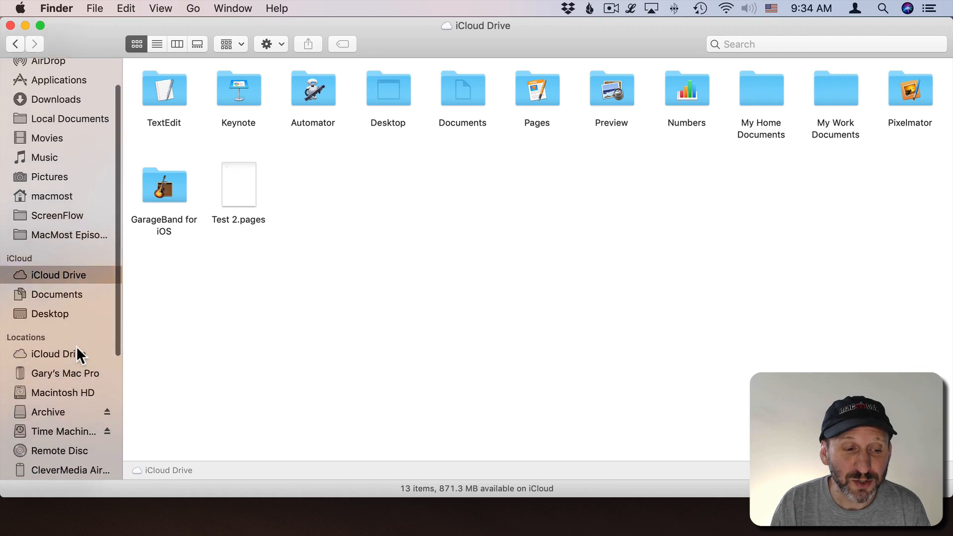
Scroll the sidebar and expand the Locations section again
scroll(up, 3)
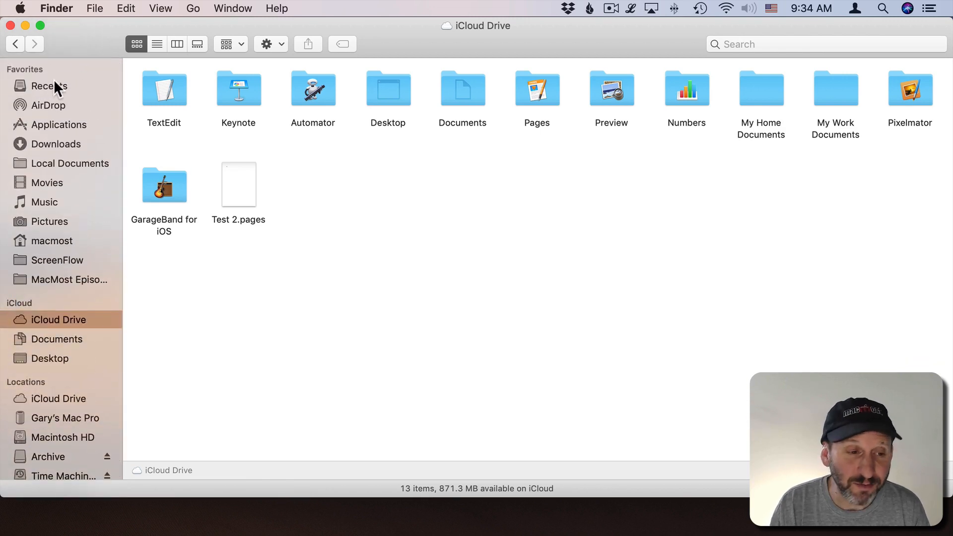
mouse_move(64, 437)
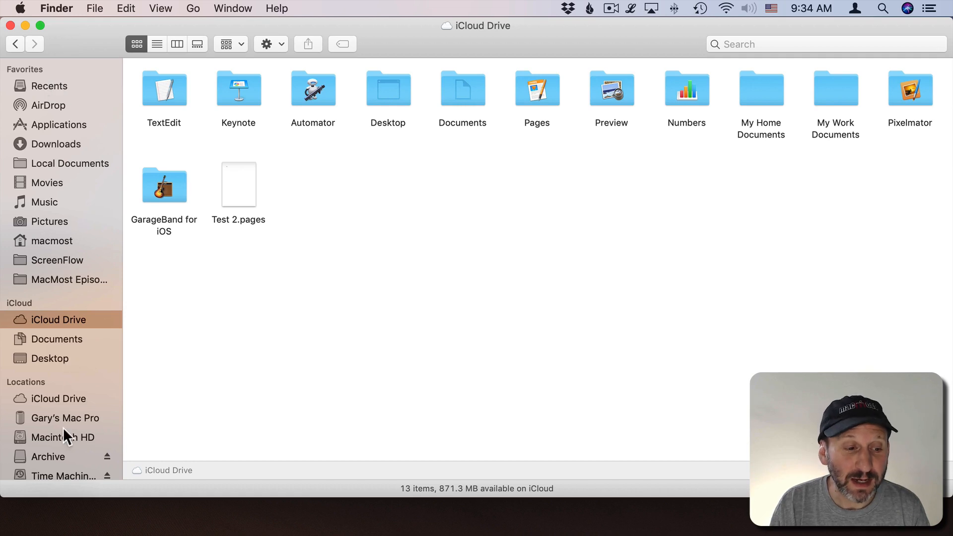
mouse_move(48, 105)
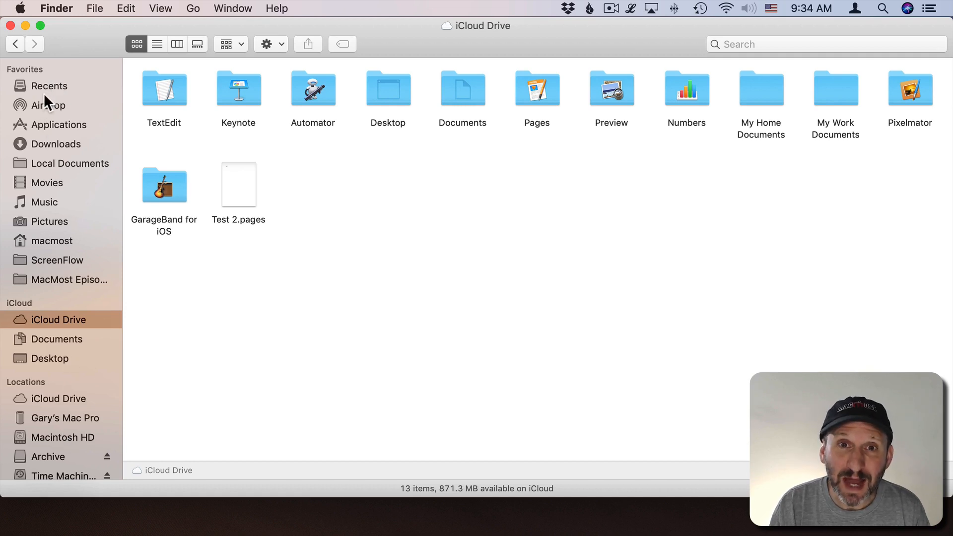
mouse_move(51, 98)
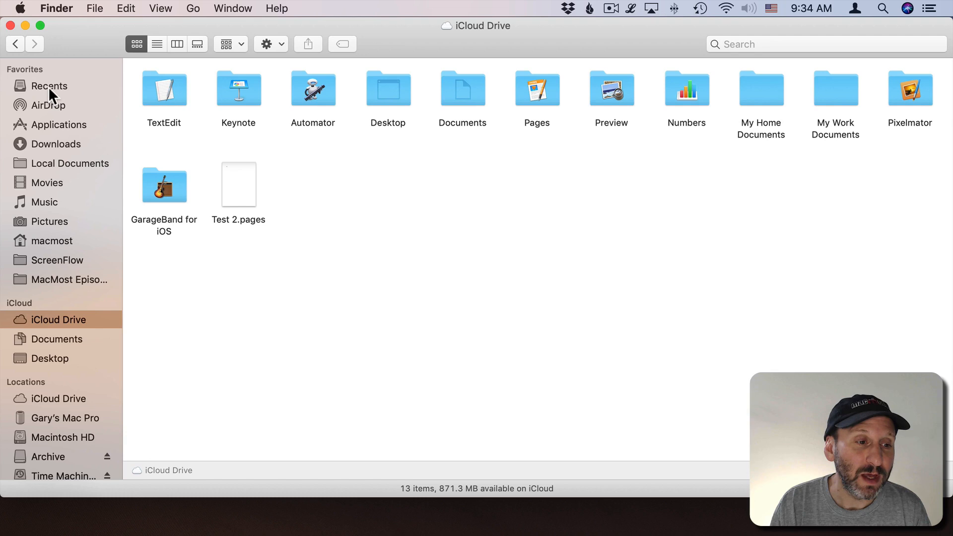
scroll(down, 3)
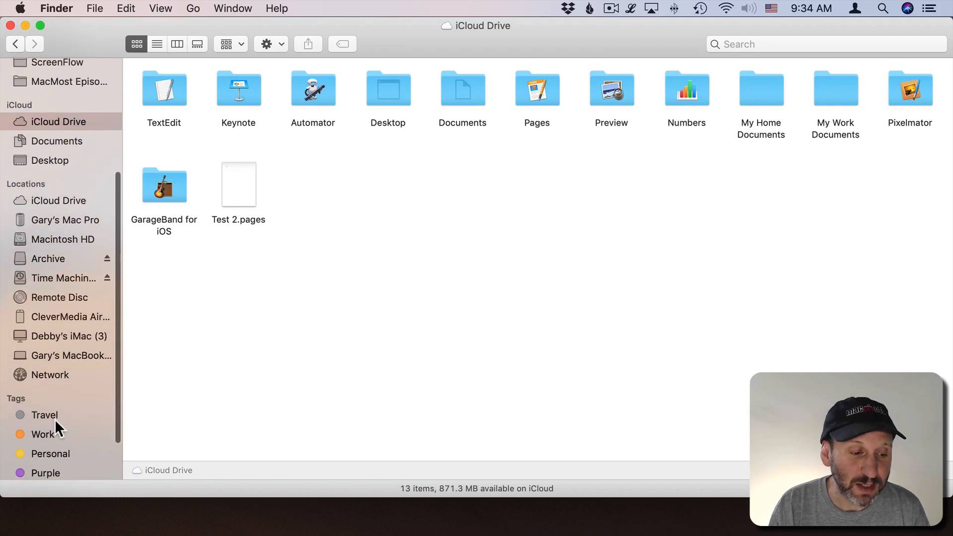
scroll(up, 3)
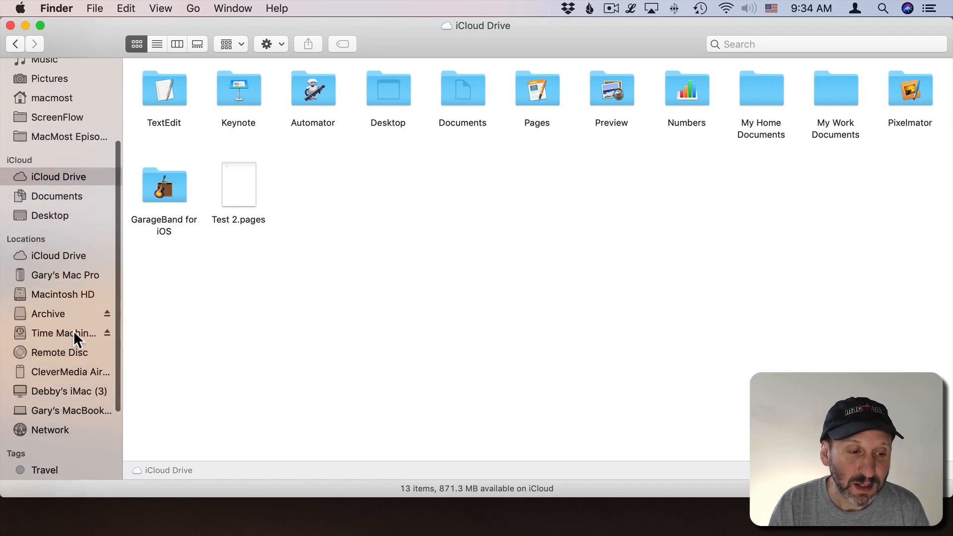
scroll(down, 3)
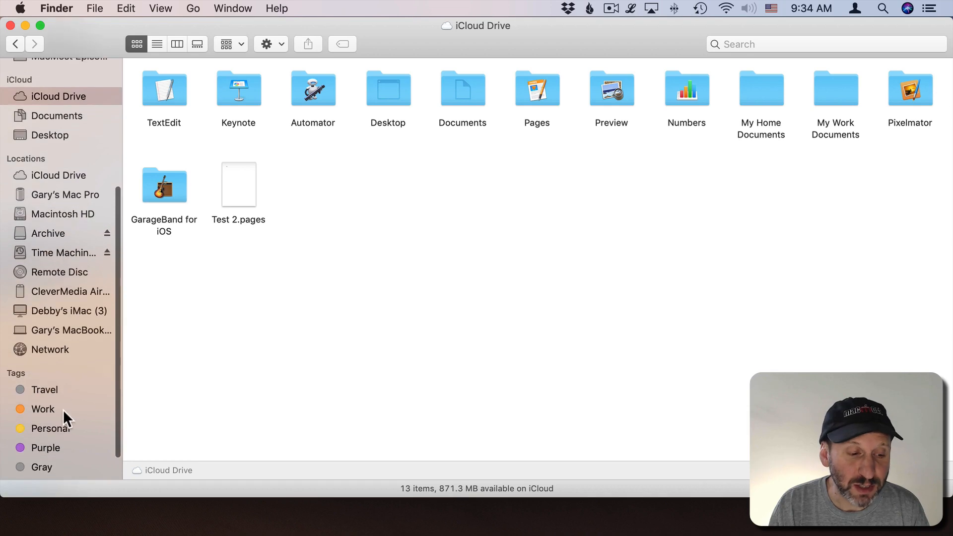
scroll(up, 3)
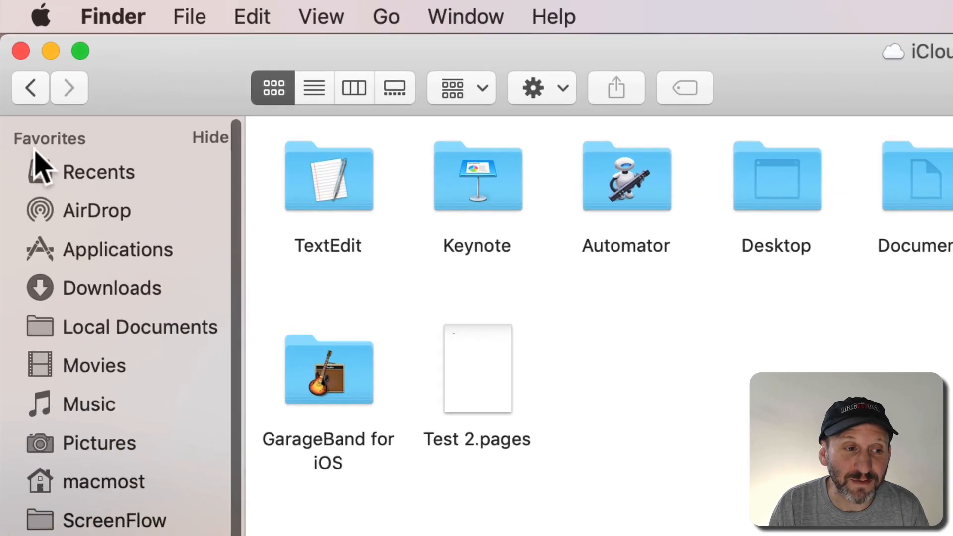
scroll(down, 3)
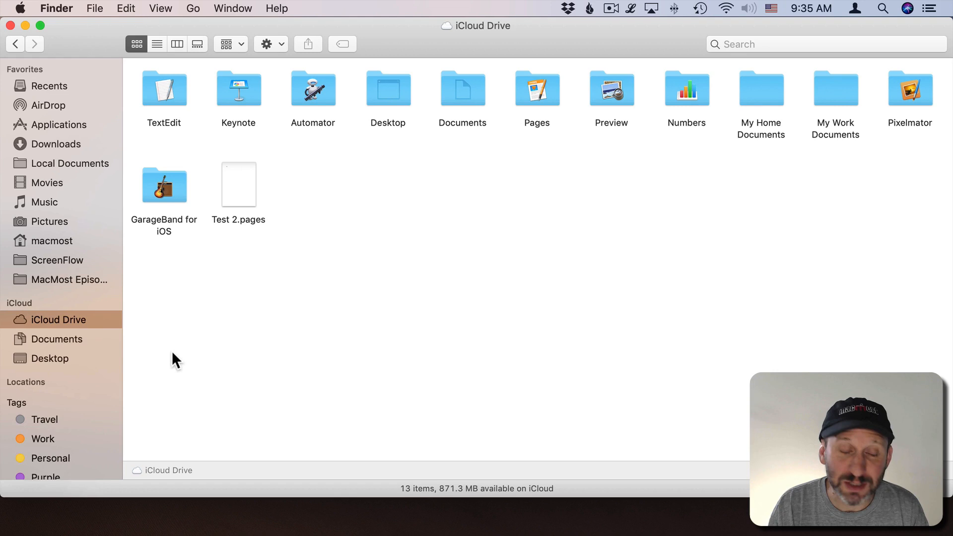
mouse_move(107, 383)
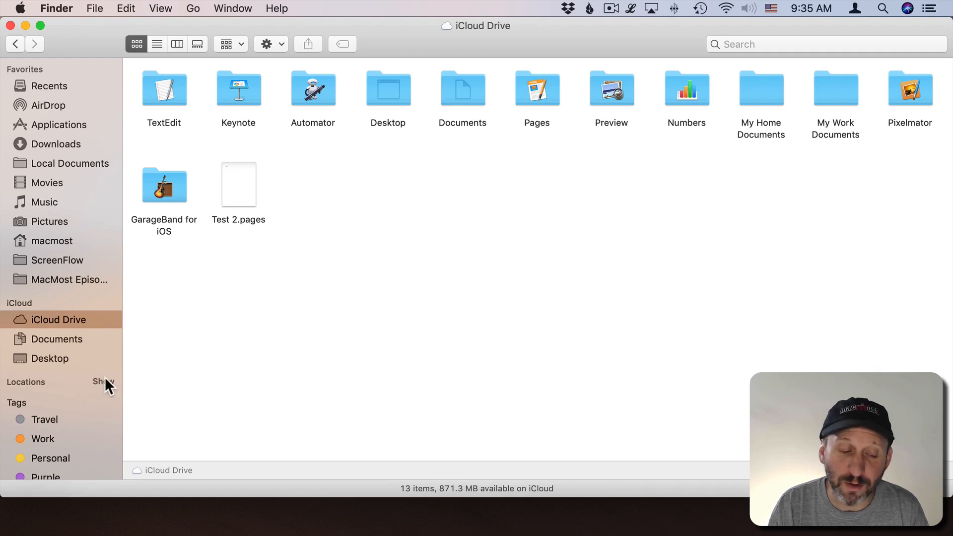
click(102, 382)
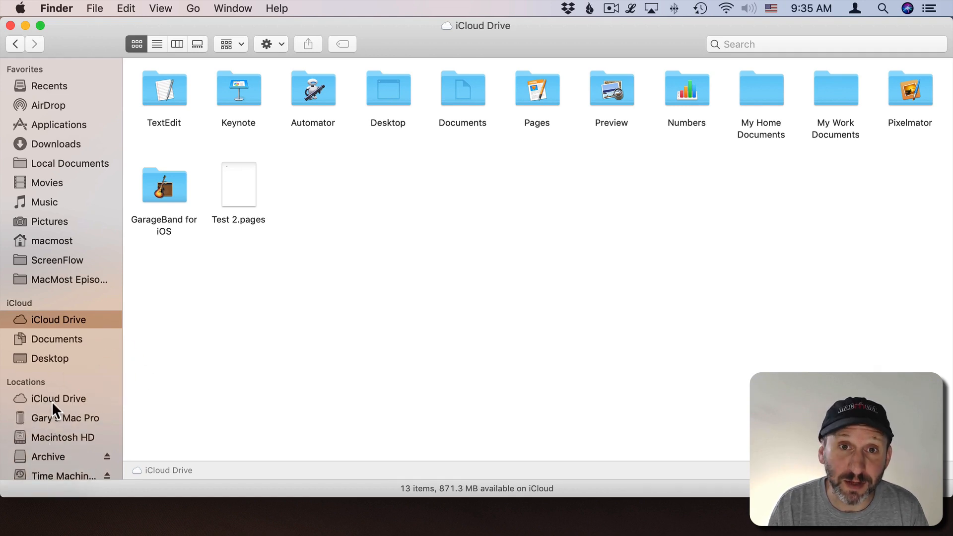
mouse_move(73, 98)
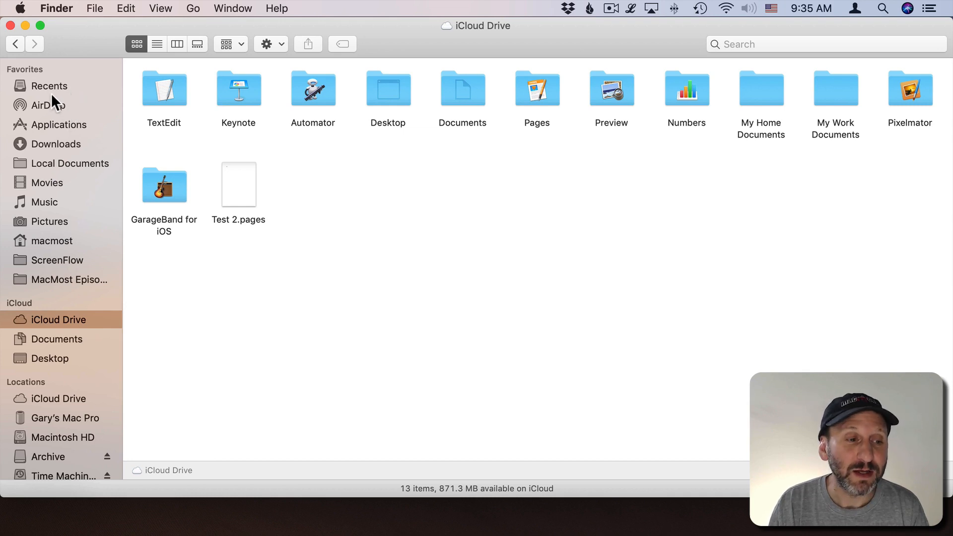
mouse_move(57, 152)
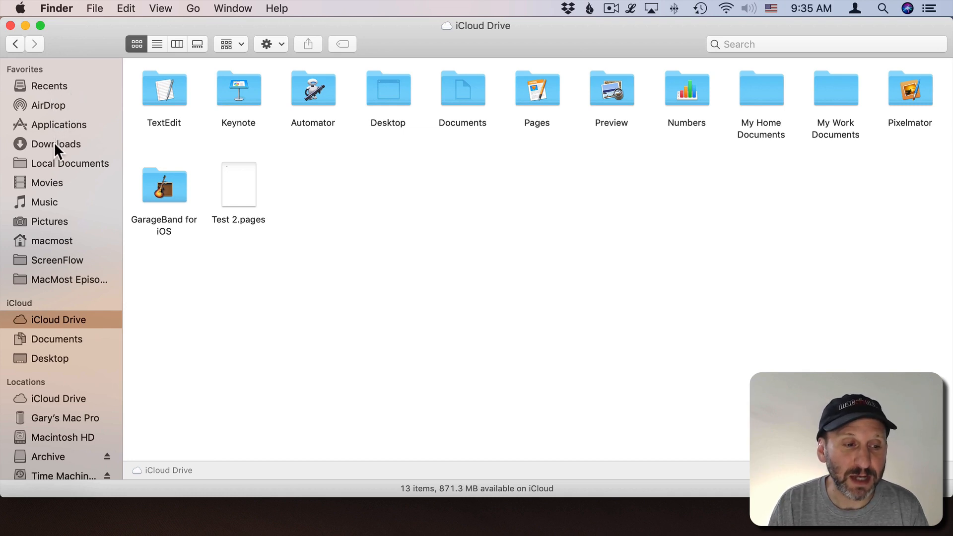
mouse_move(58, 72)
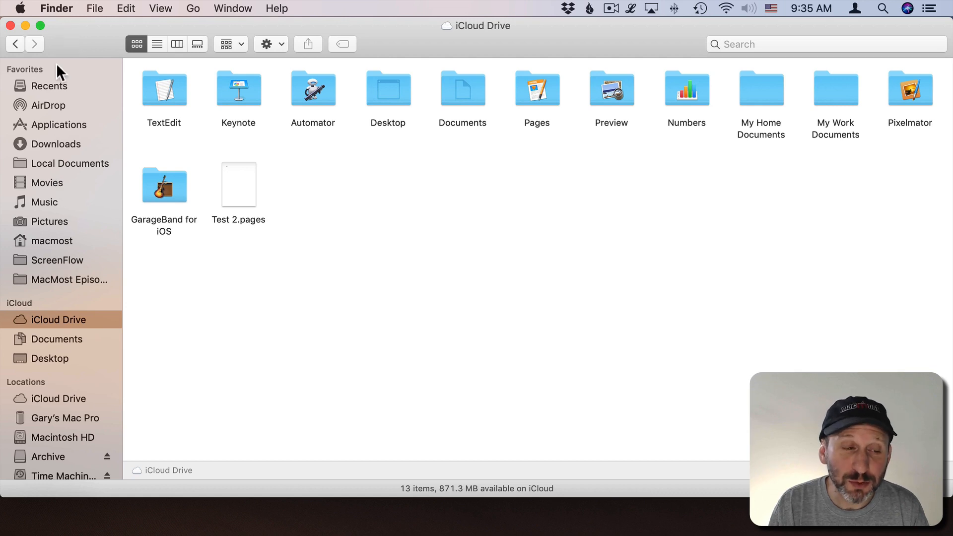
Uncheck Applications and Music in Finder's Sidebar preferences, then close the preferences
click(56, 8)
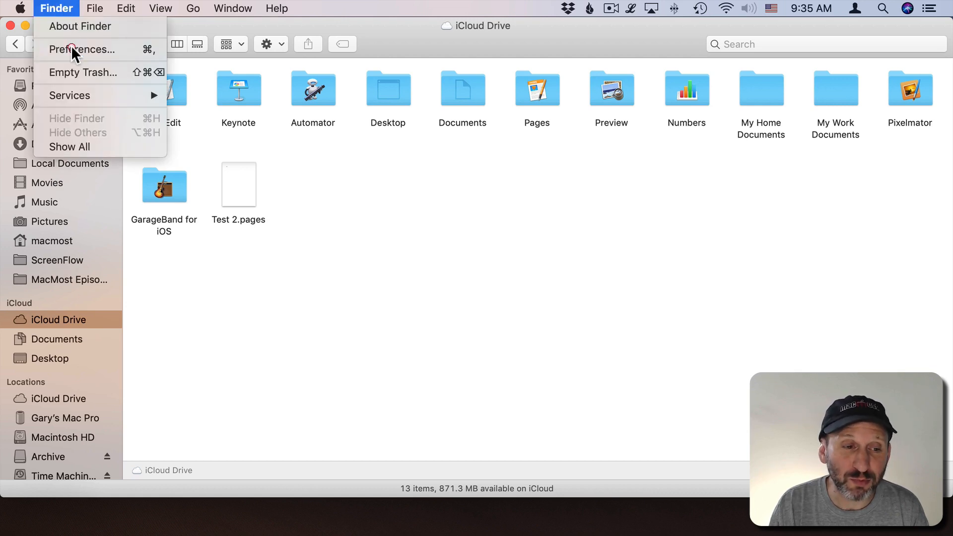
click(87, 49)
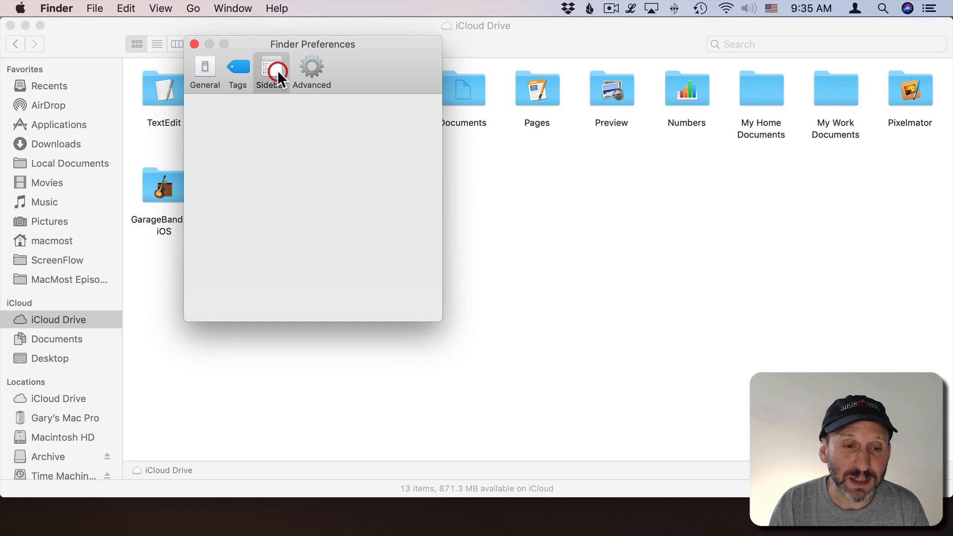
click(271, 70)
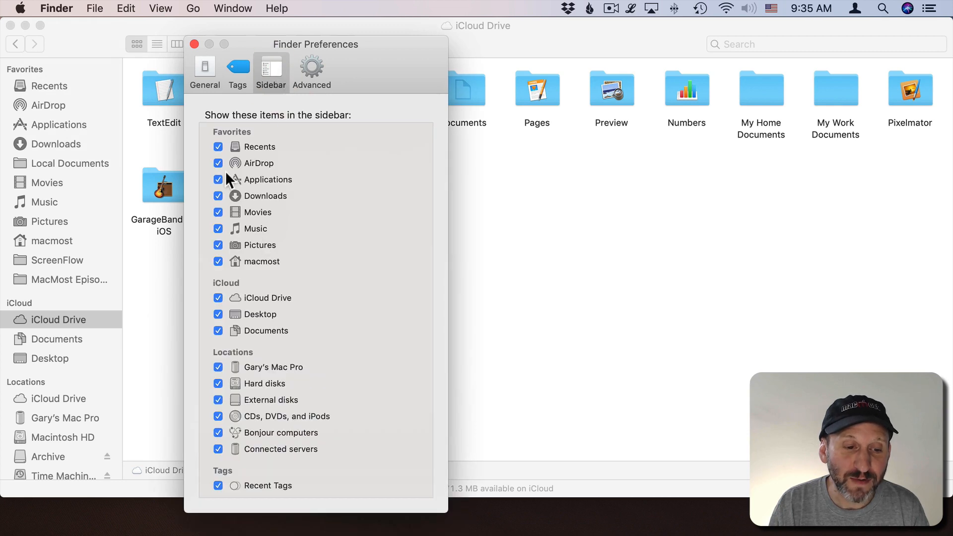
mouse_move(192, 170)
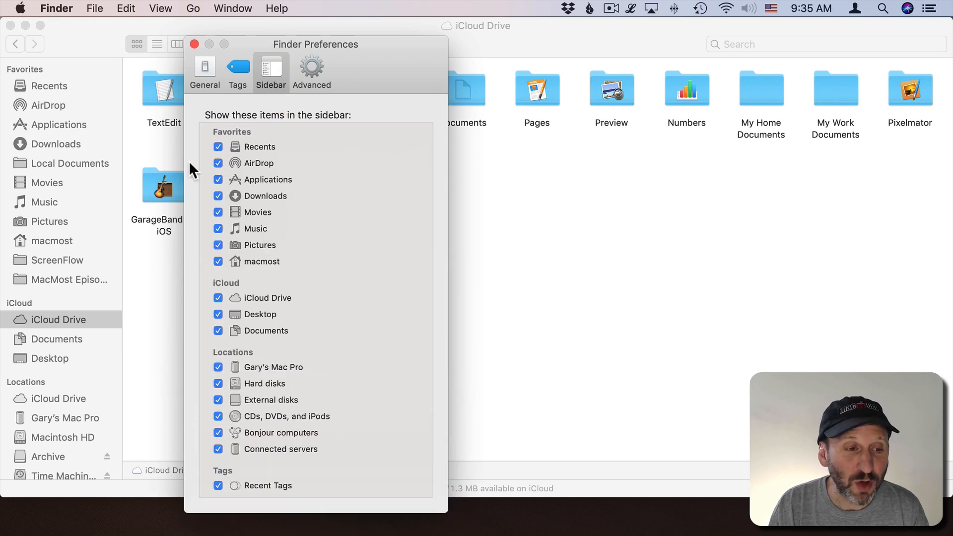
click(218, 179)
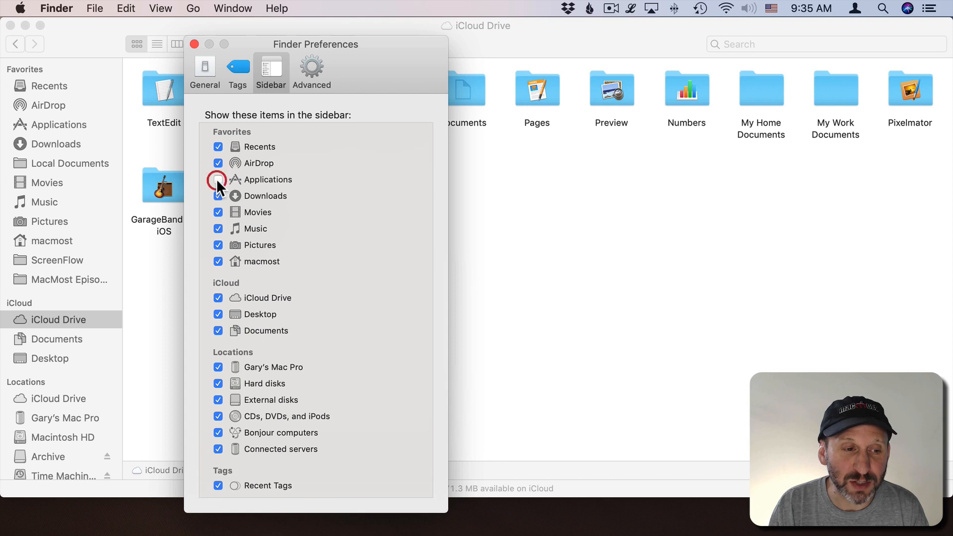
click(219, 179)
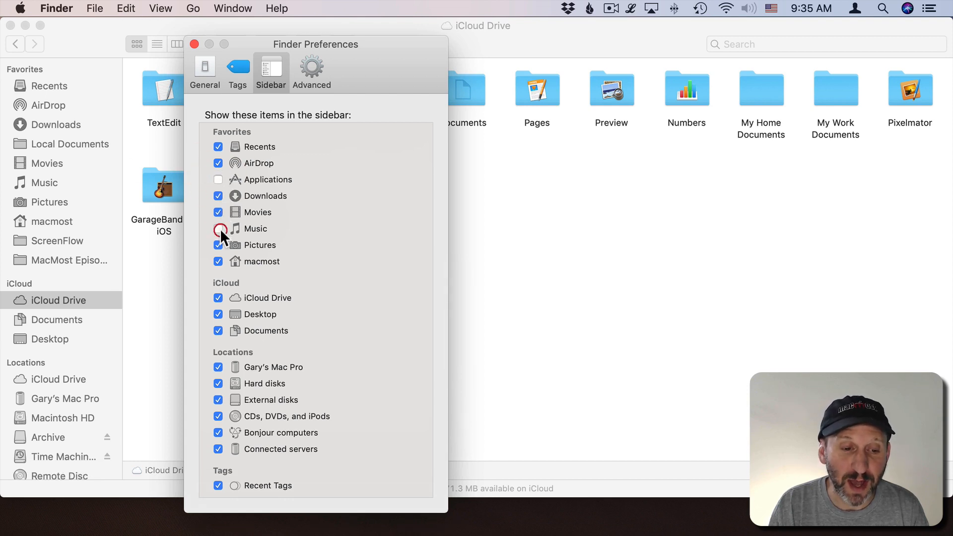
click(218, 228)
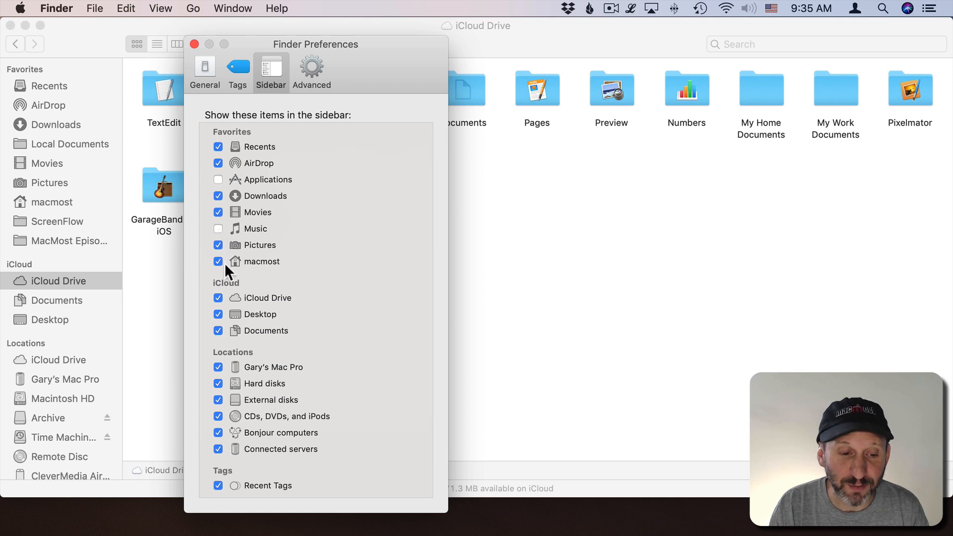
mouse_move(233, 387)
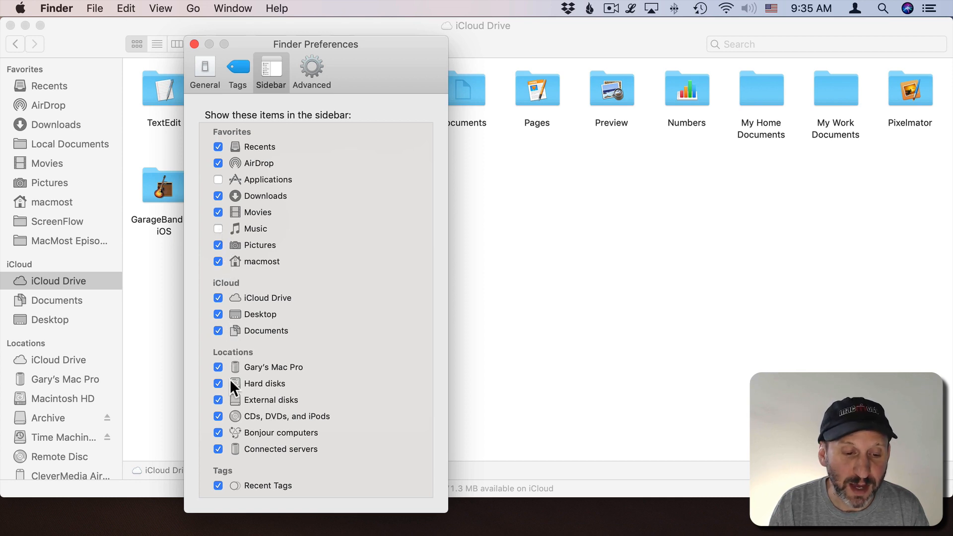
mouse_move(243, 441)
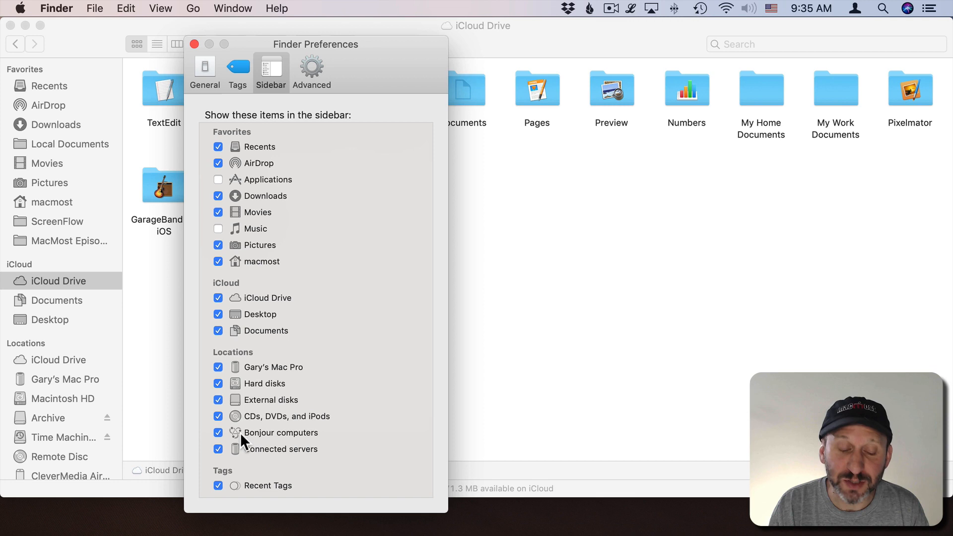
mouse_move(276, 233)
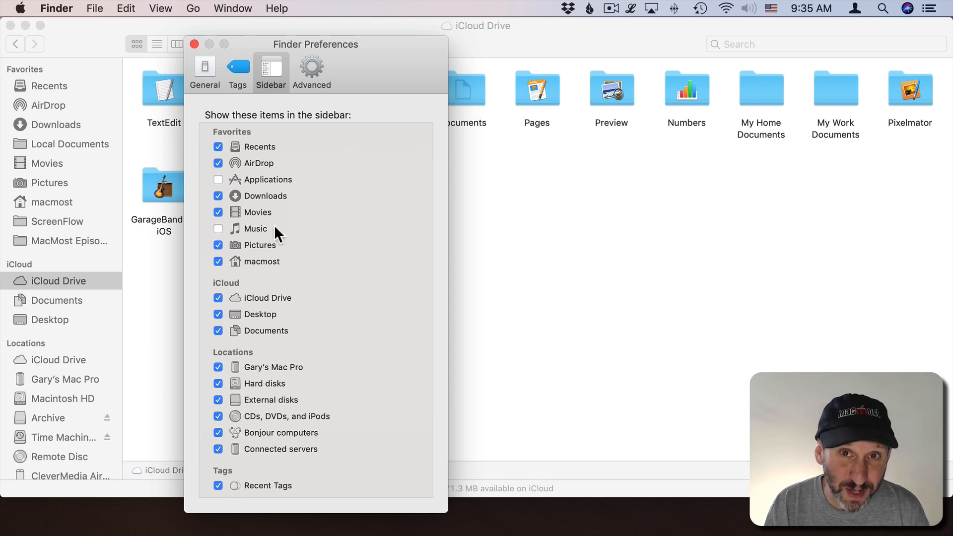
mouse_move(263, 141)
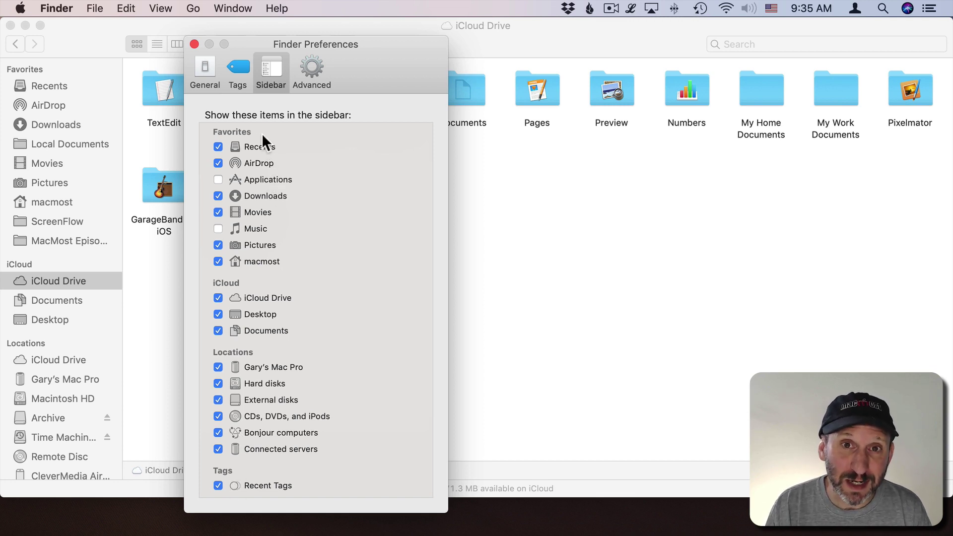
click(195, 44)
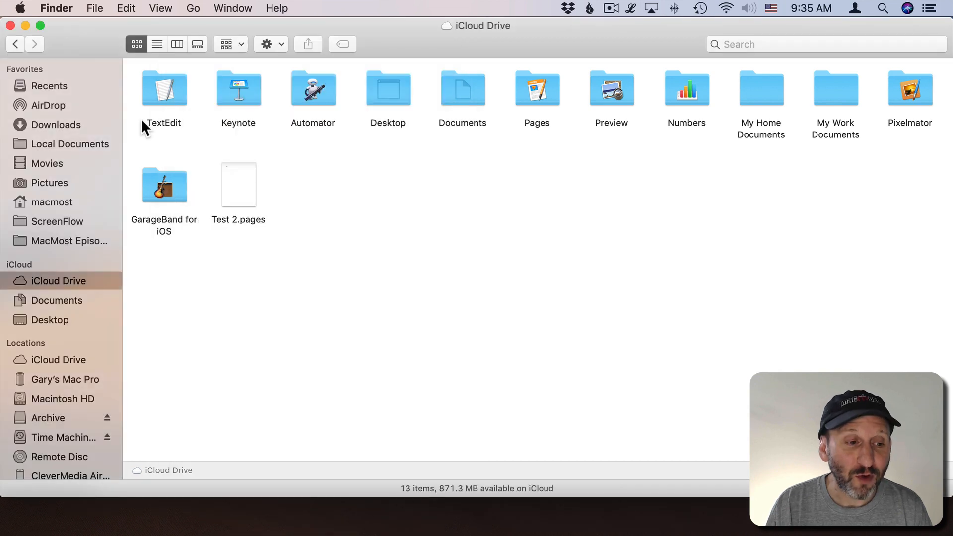
mouse_move(176, 130)
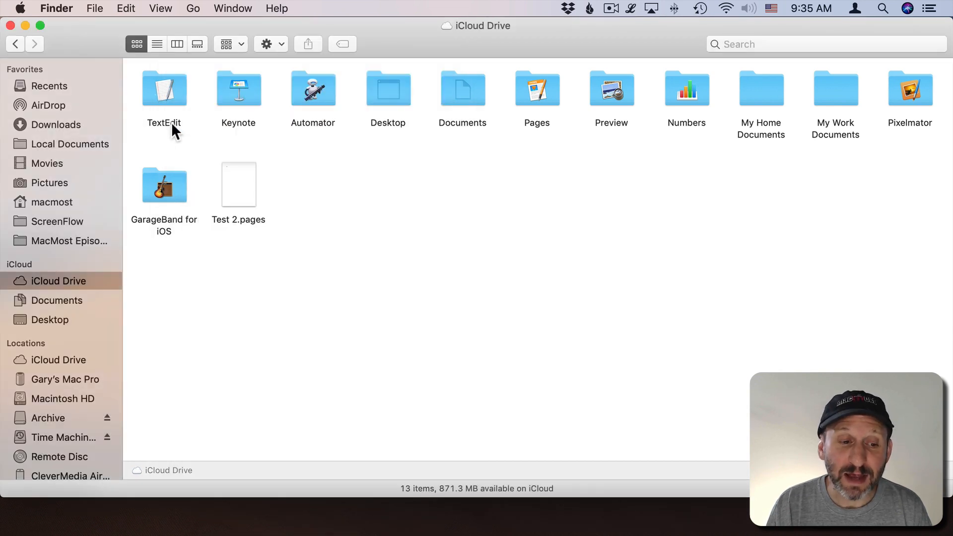
mouse_move(576, 95)
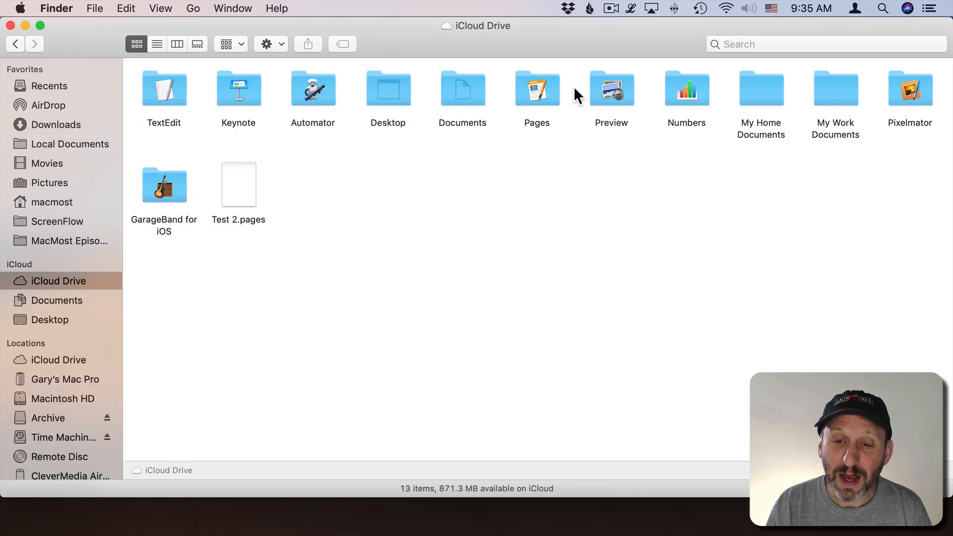
mouse_move(498, 103)
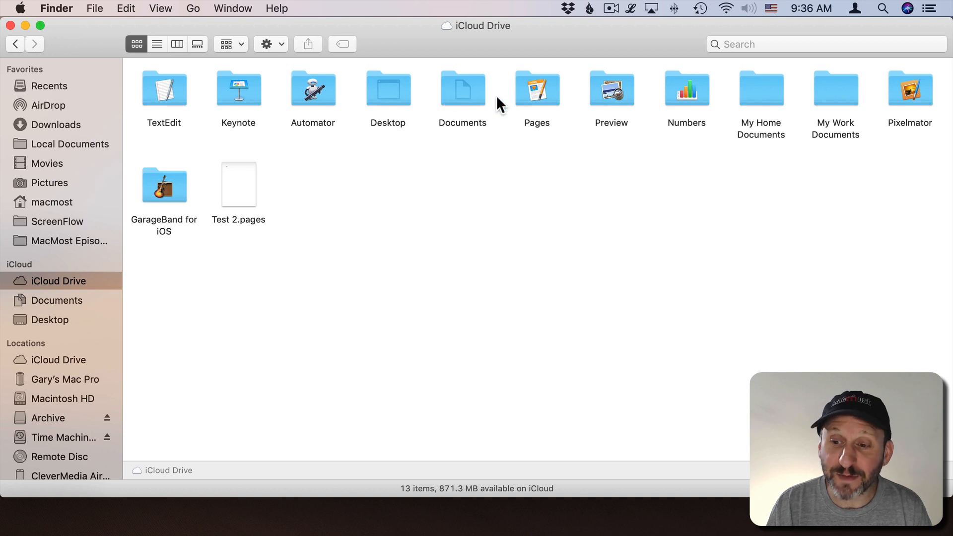
mouse_move(763, 99)
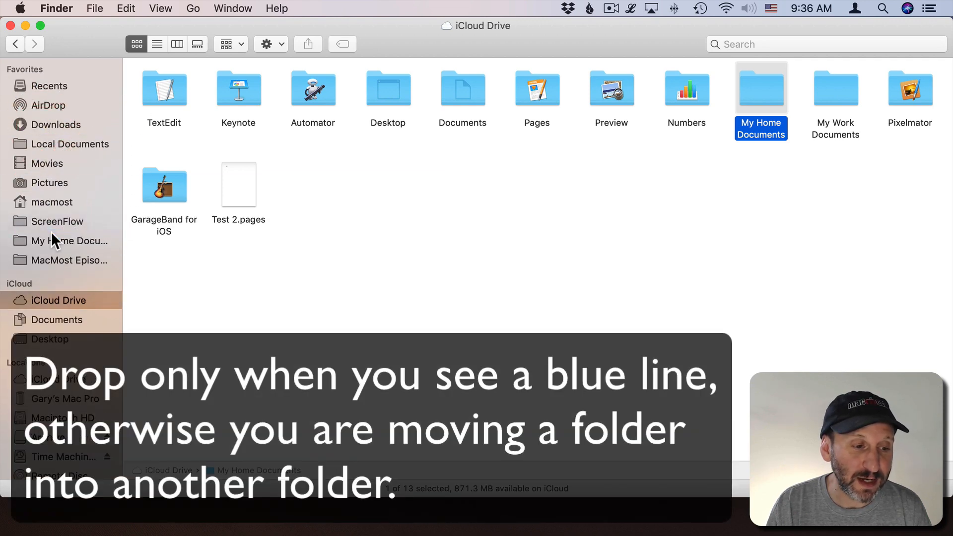
mouse_move(34, 255)
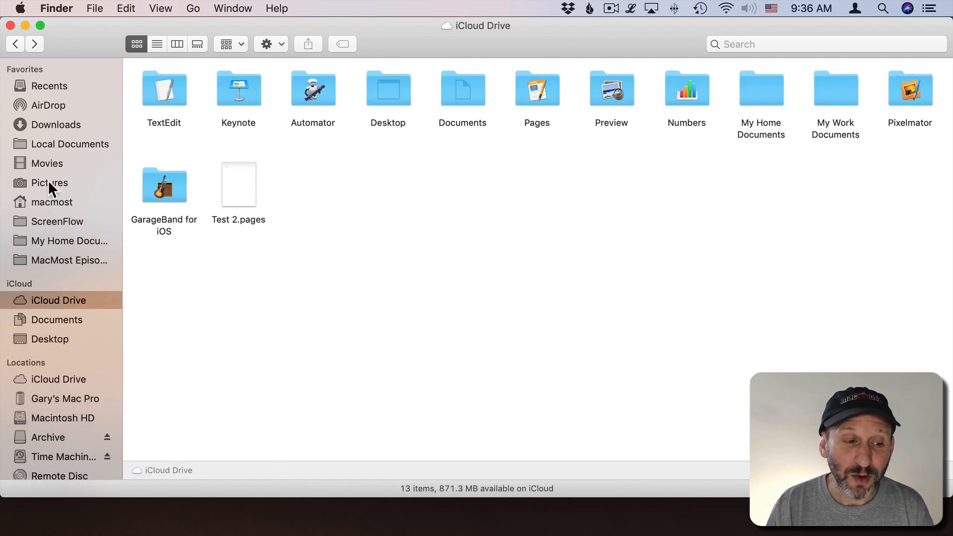
mouse_move(249, 201)
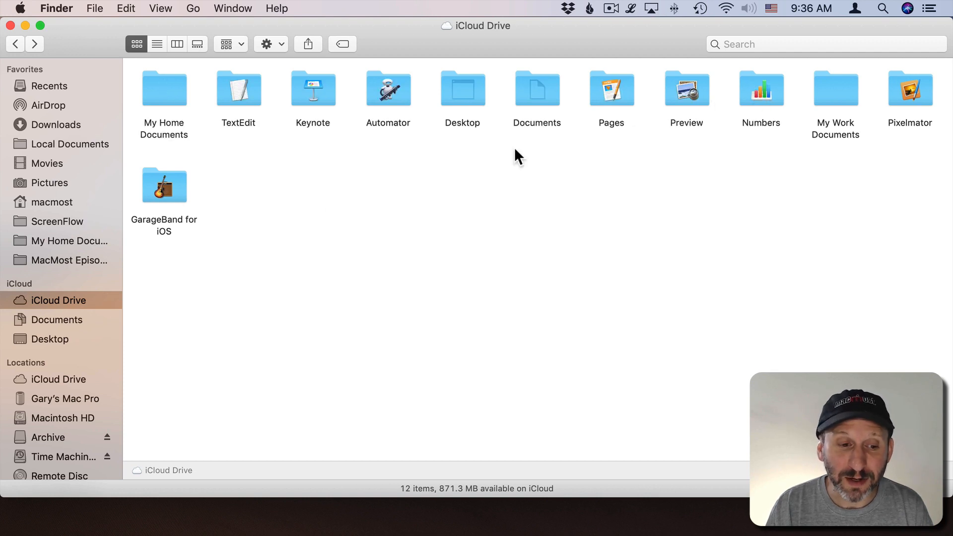
mouse_move(84, 246)
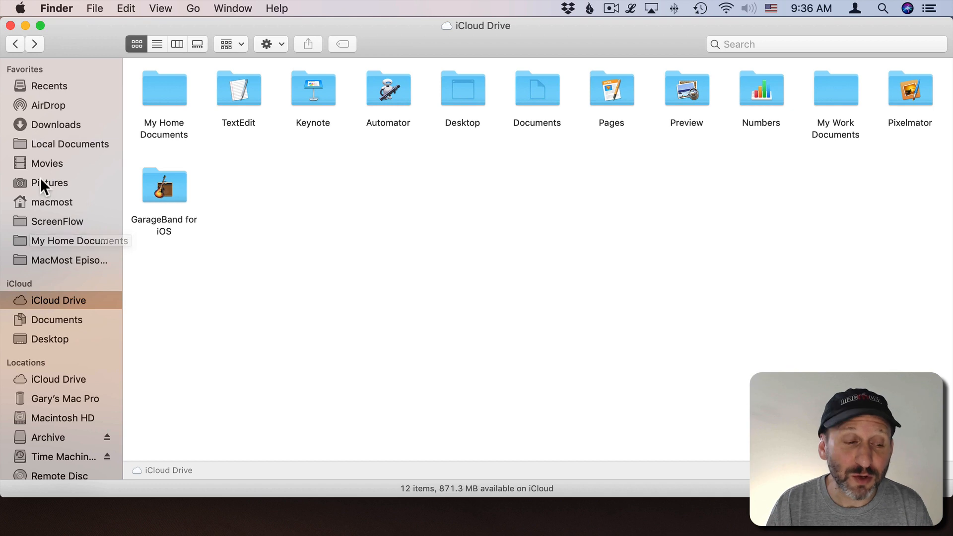
mouse_move(24, 246)
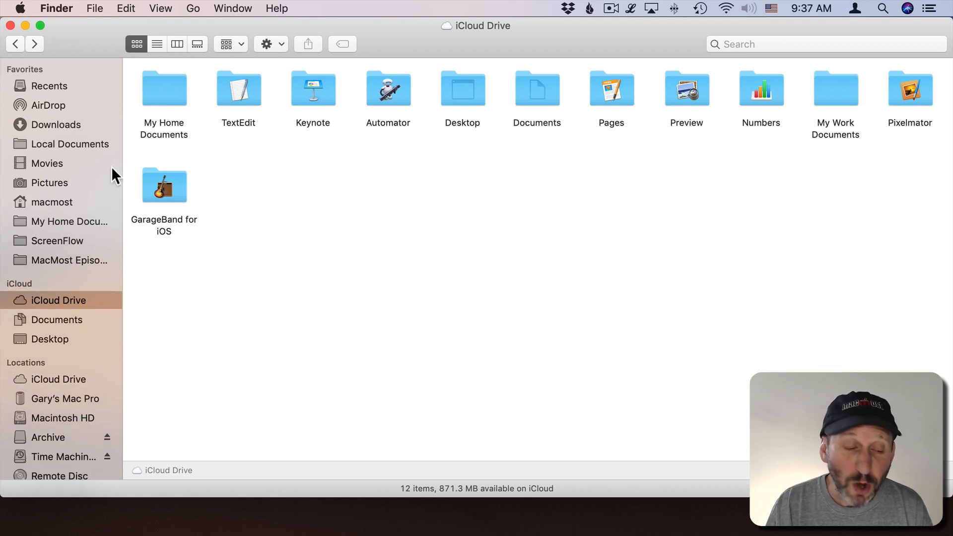
mouse_move(165, 185)
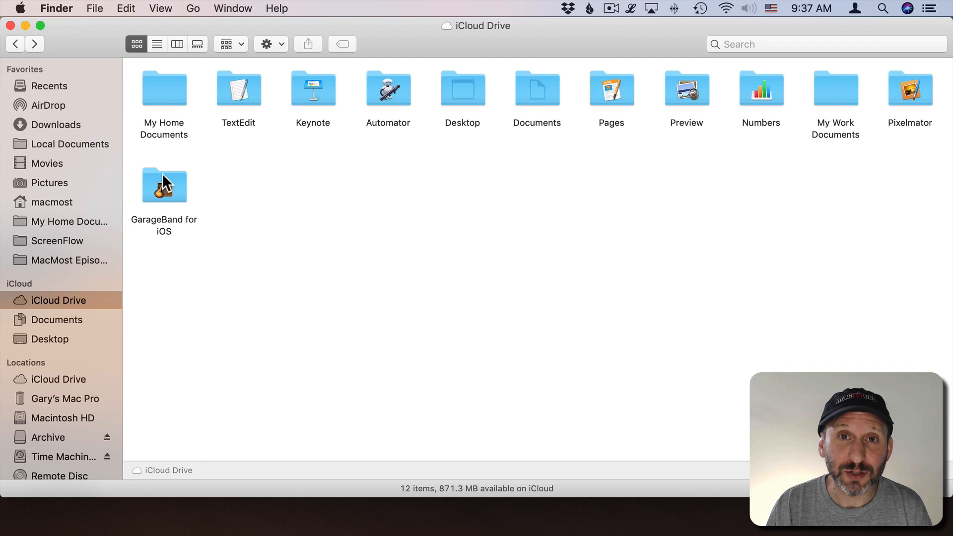
mouse_move(235, 202)
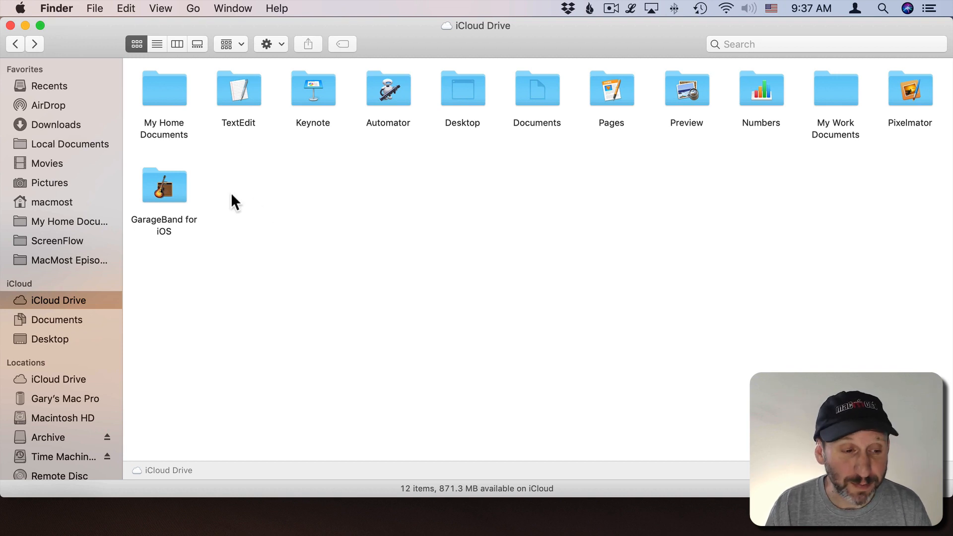
Select the TextEdit folder for the sidebar, then open the macmost home folder
click(238, 89)
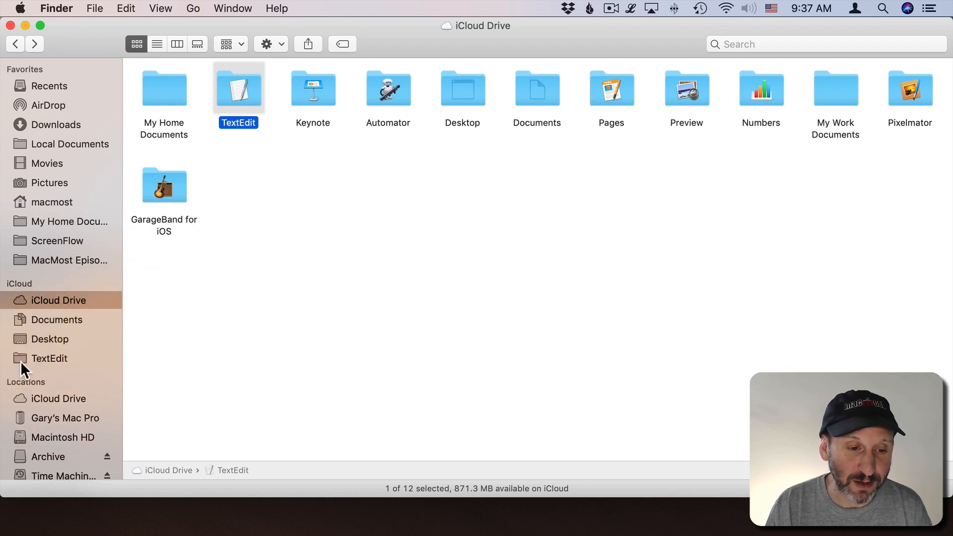
mouse_move(41, 328)
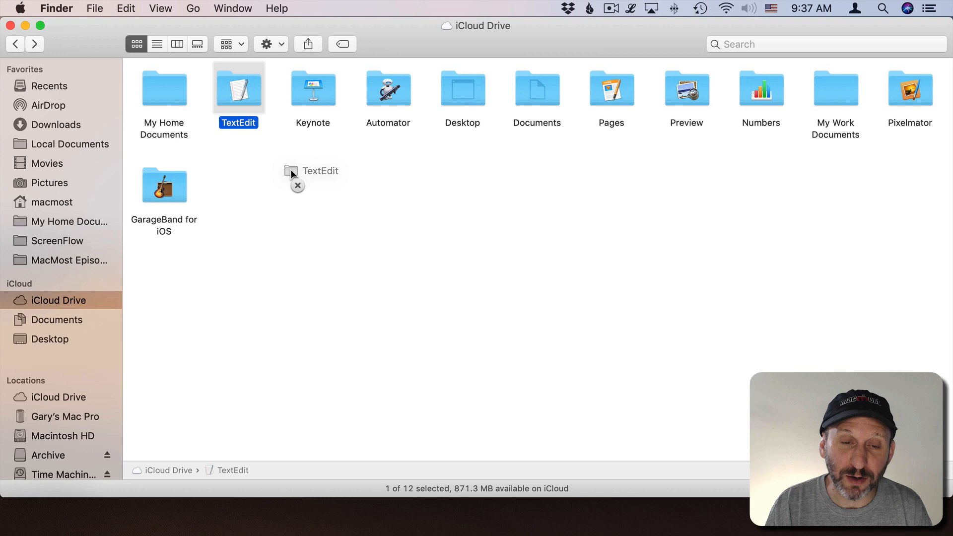
mouse_move(65, 286)
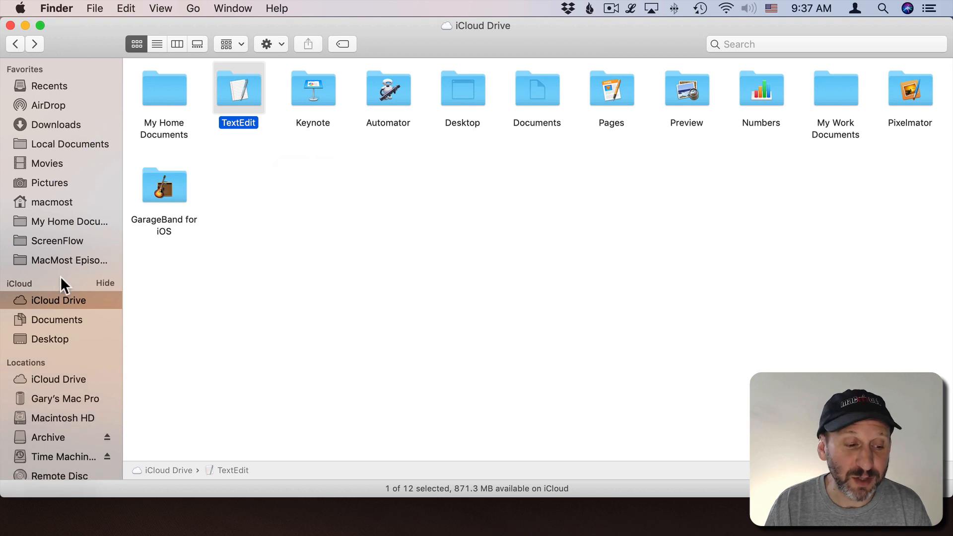
click(52, 202)
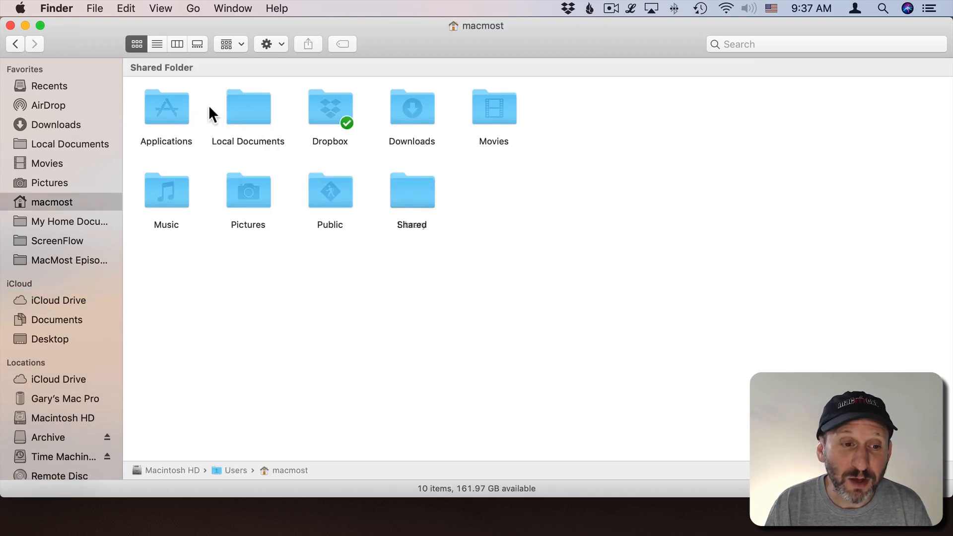
mouse_move(249, 109)
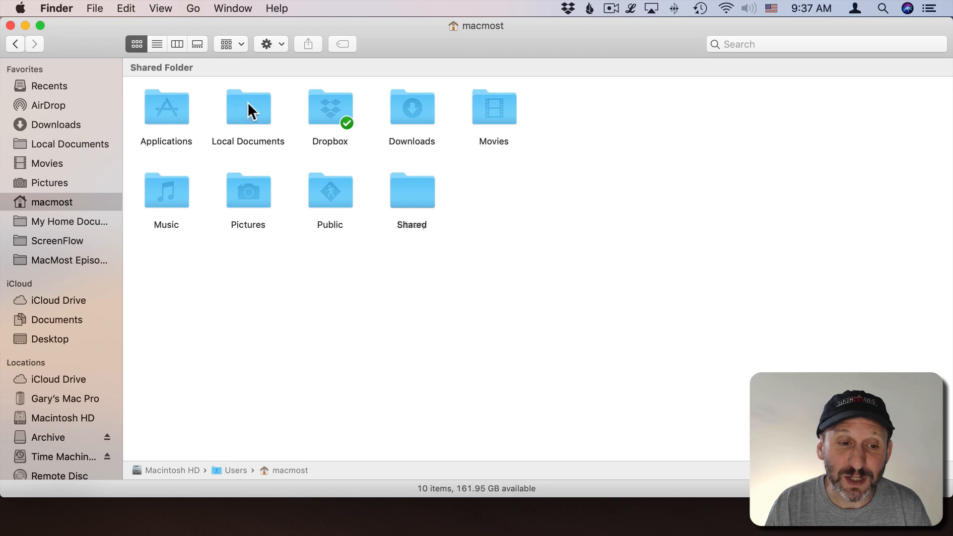
Drag the Local Documents folder into Favorites and return to iCloud Drive's contents
drag(248, 107, 124, 158)
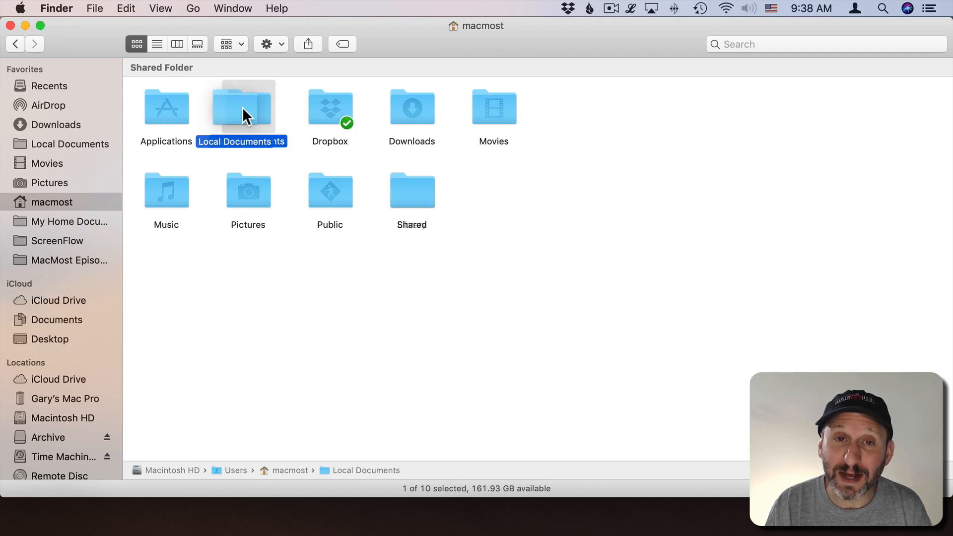
click(60, 300)
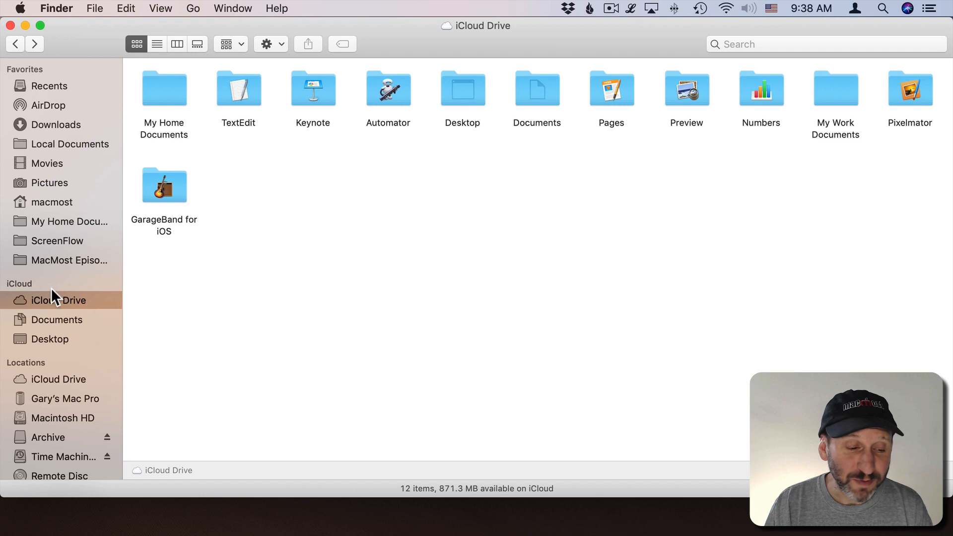
mouse_move(49, 310)
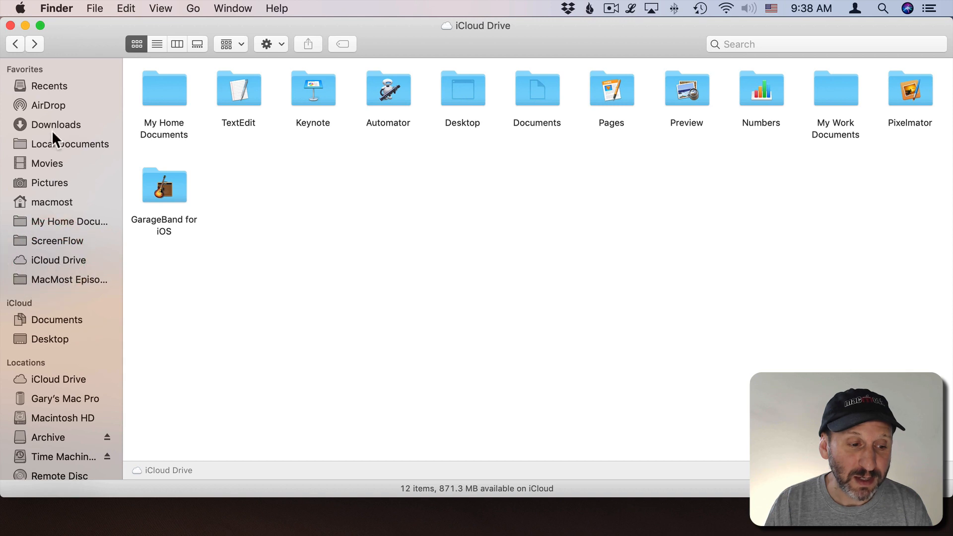
mouse_move(62, 125)
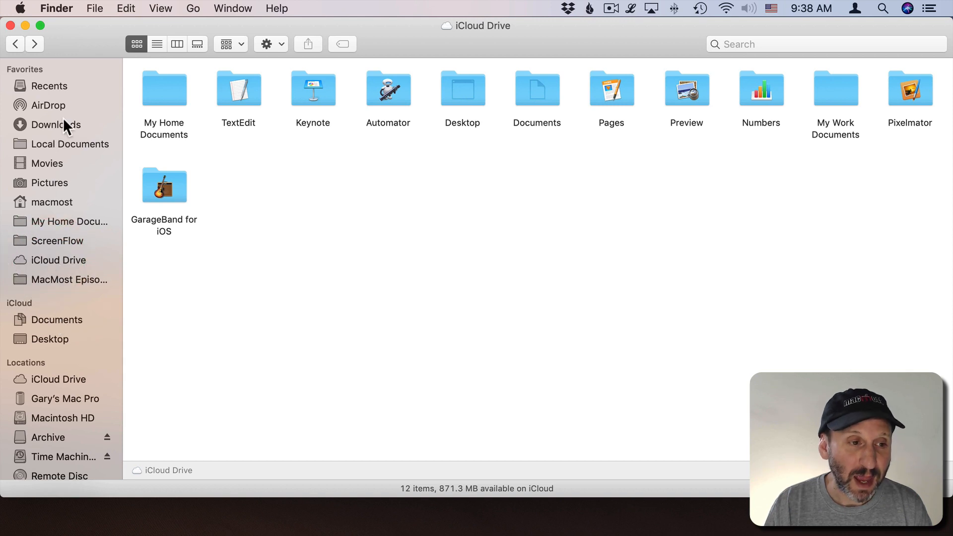
mouse_move(73, 8)
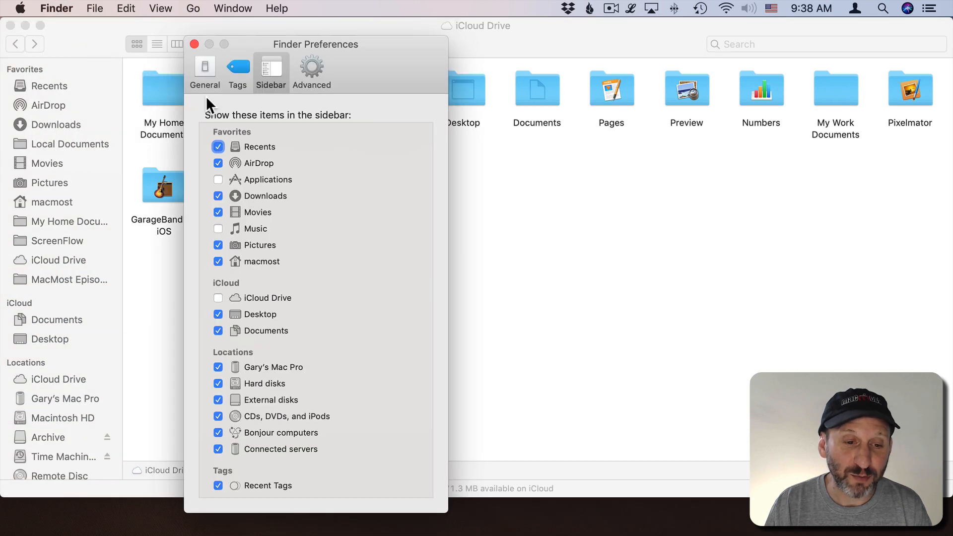
Hide the iCloud Desktop and Documents sidebar items and close the preferences
click(218, 315)
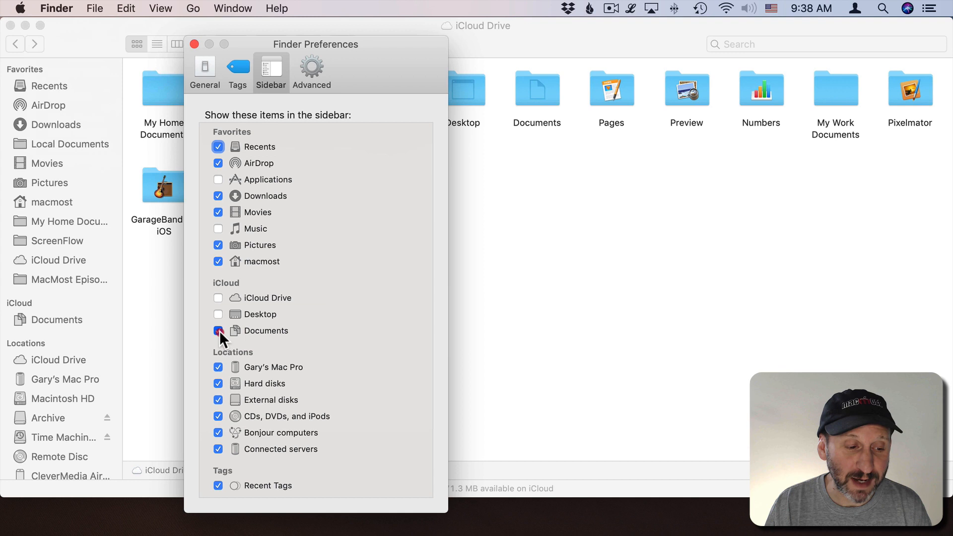
click(218, 331)
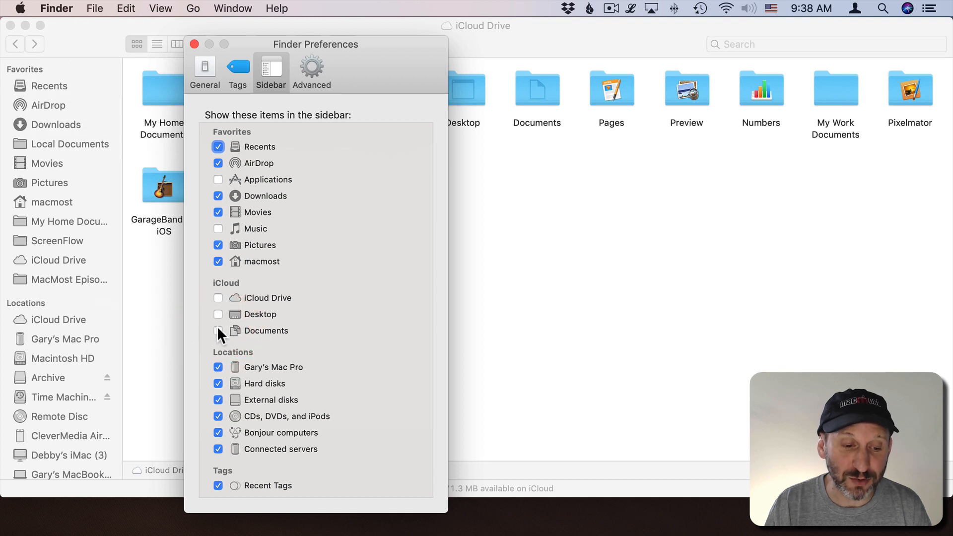
click(194, 43)
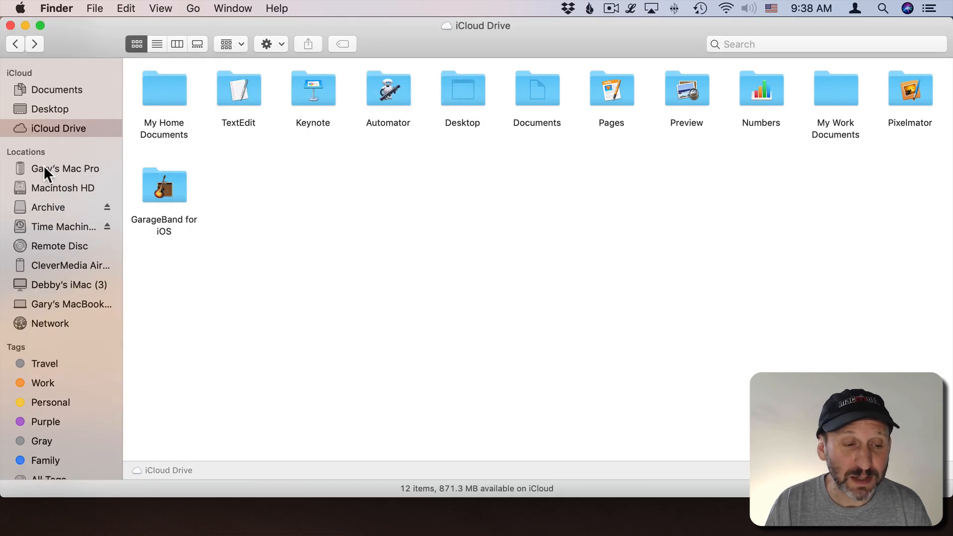
click(56, 8)
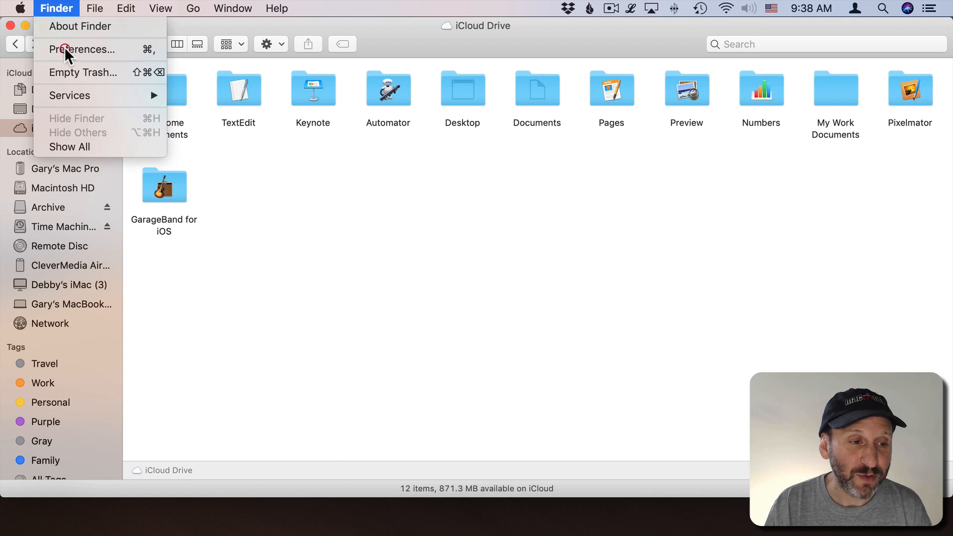
click(86, 49)
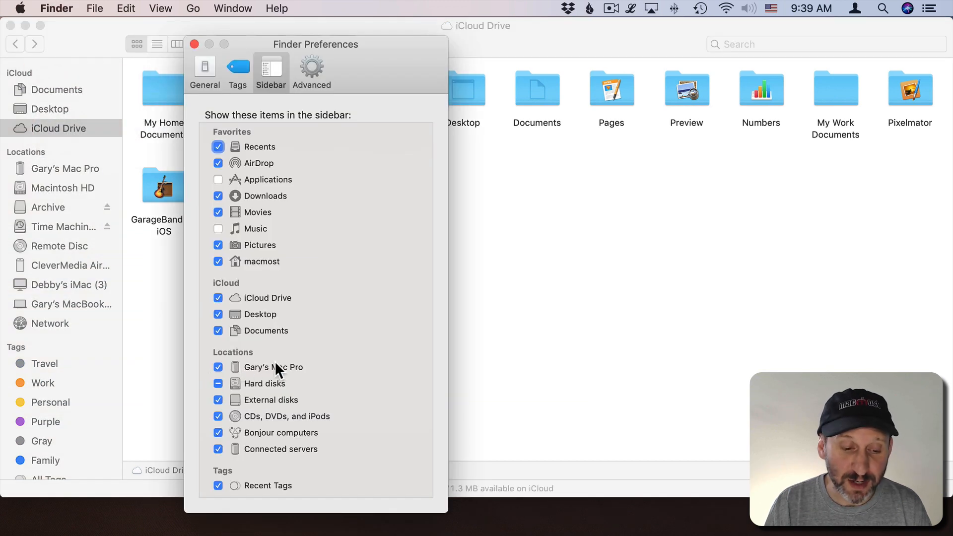
mouse_move(262, 392)
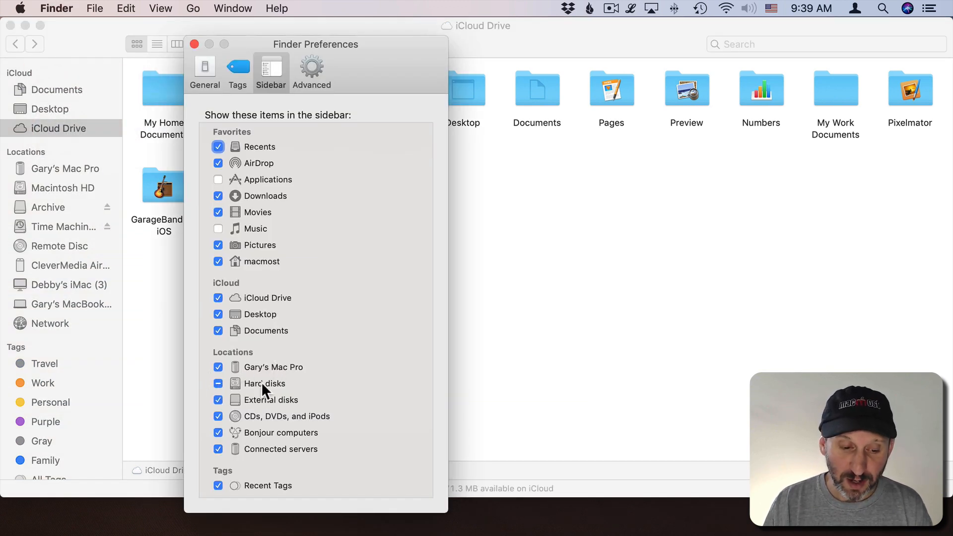
mouse_move(257, 409)
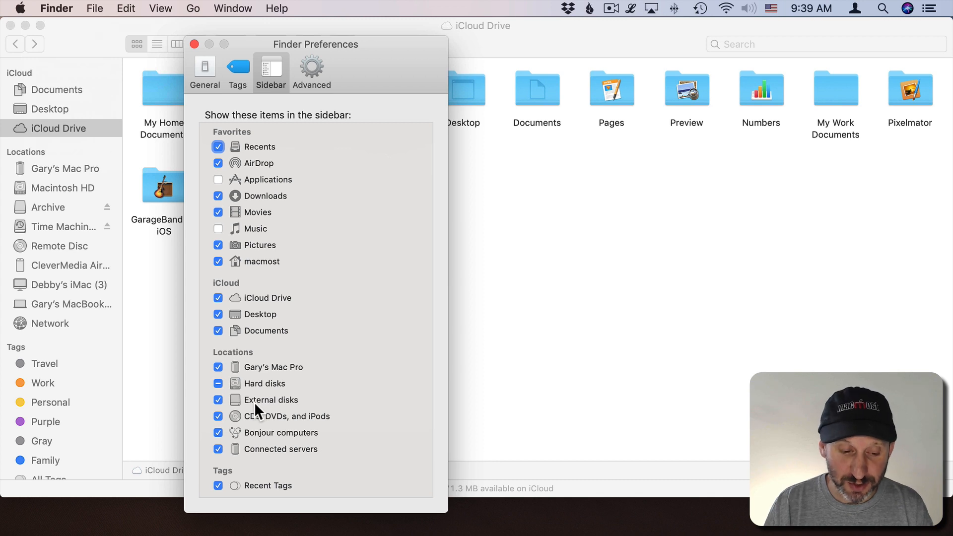
mouse_move(238, 423)
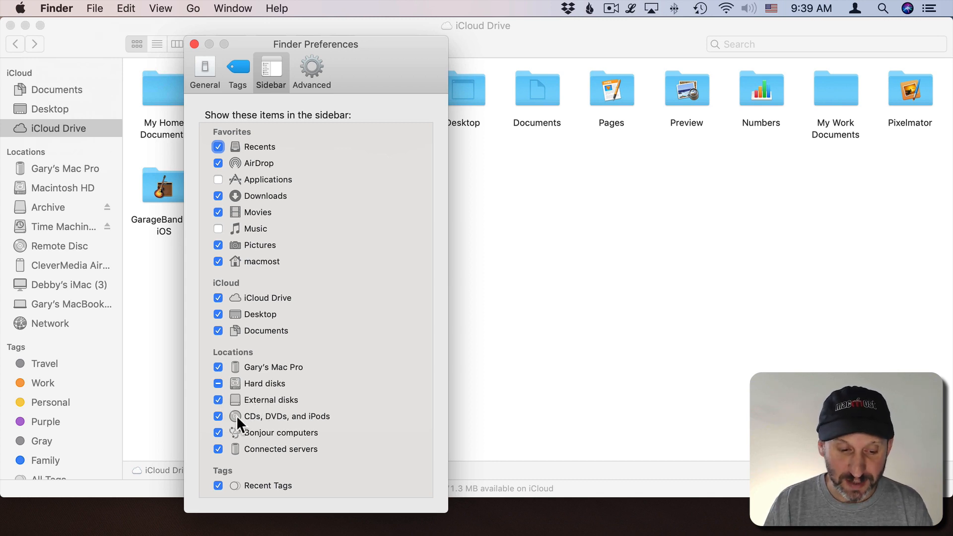
mouse_move(325, 426)
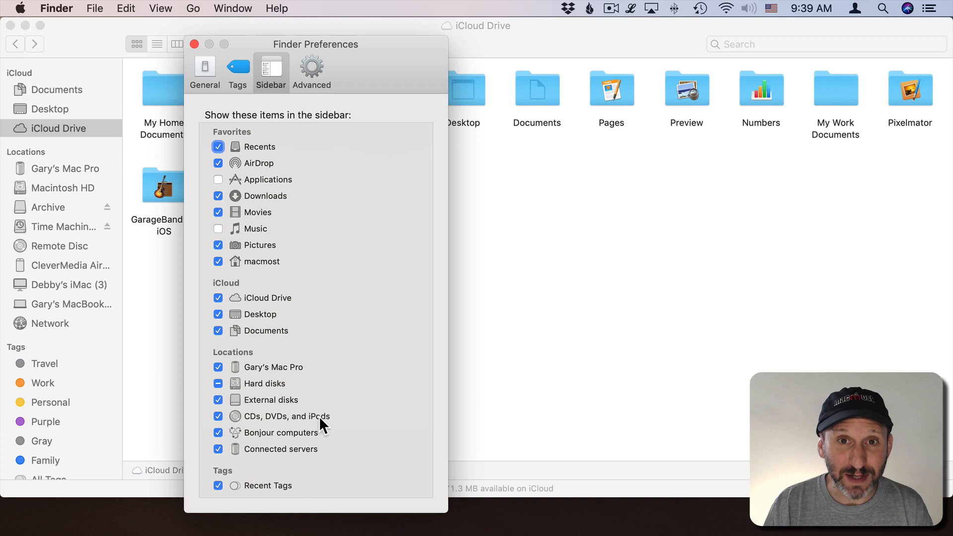
mouse_move(271, 423)
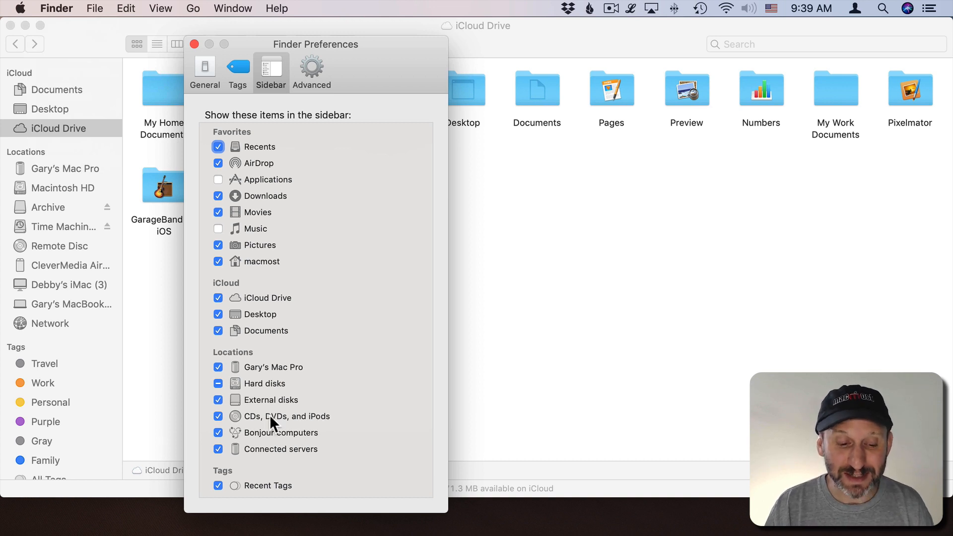
mouse_move(316, 428)
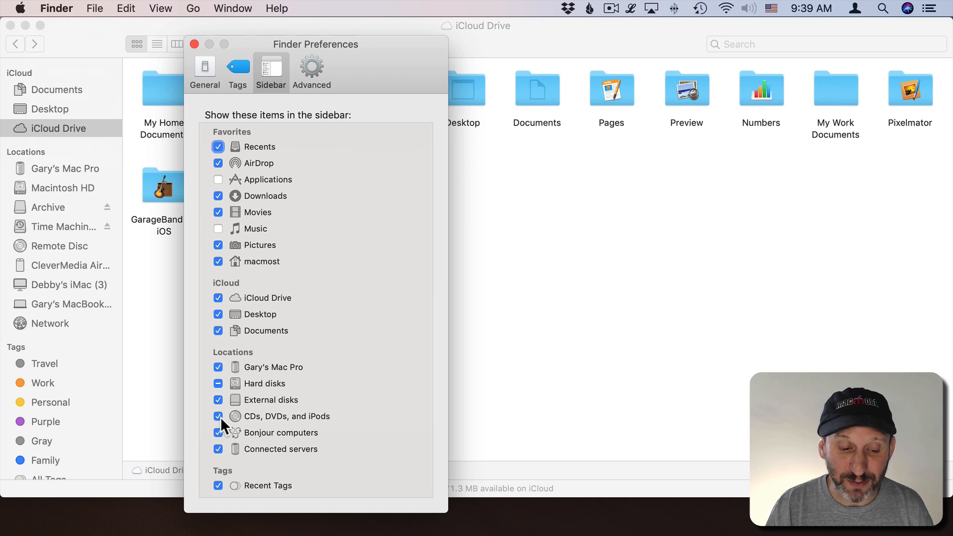
mouse_move(265, 424)
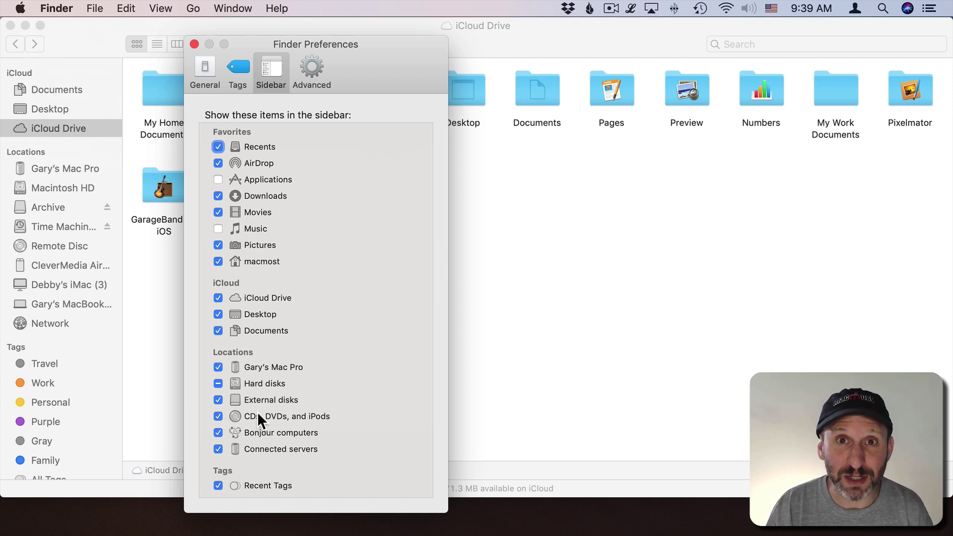
mouse_move(254, 446)
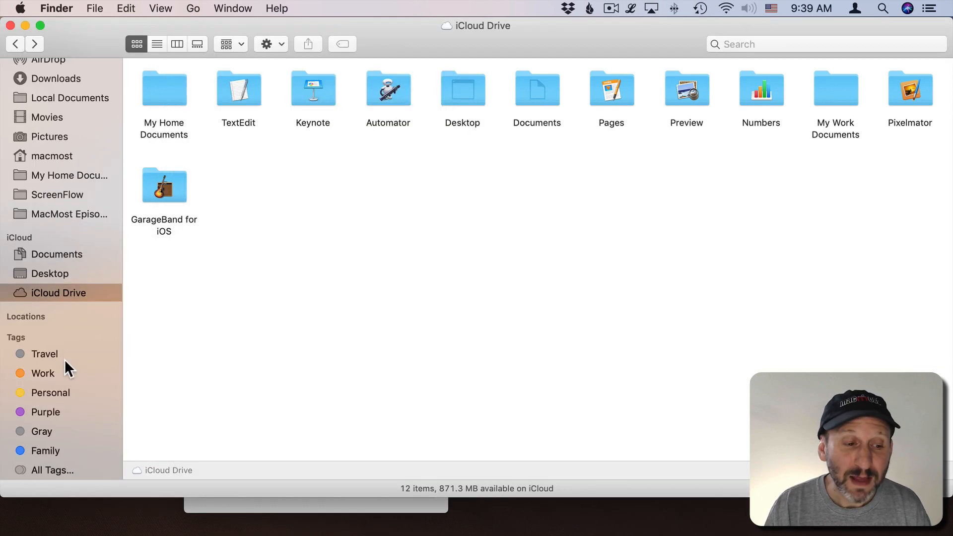
mouse_move(109, 355)
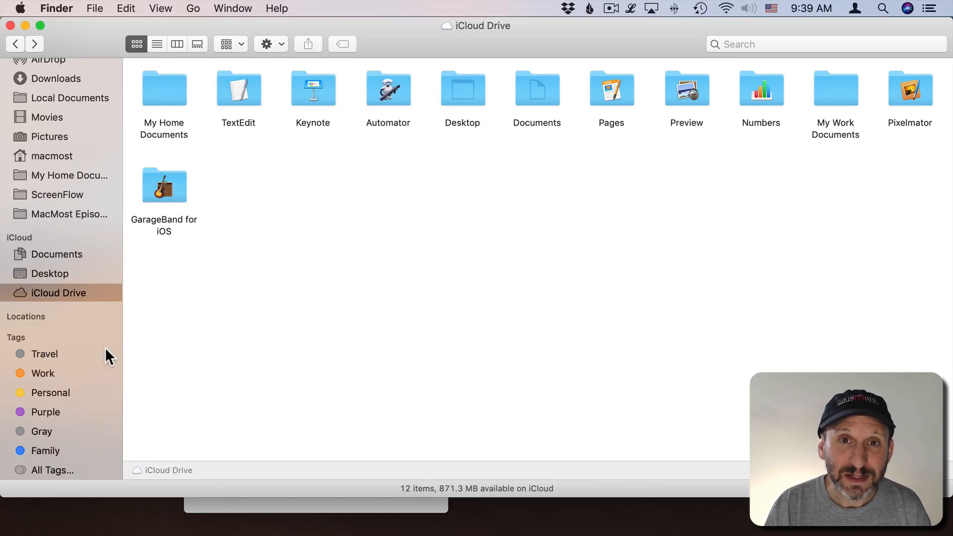
mouse_move(246, 183)
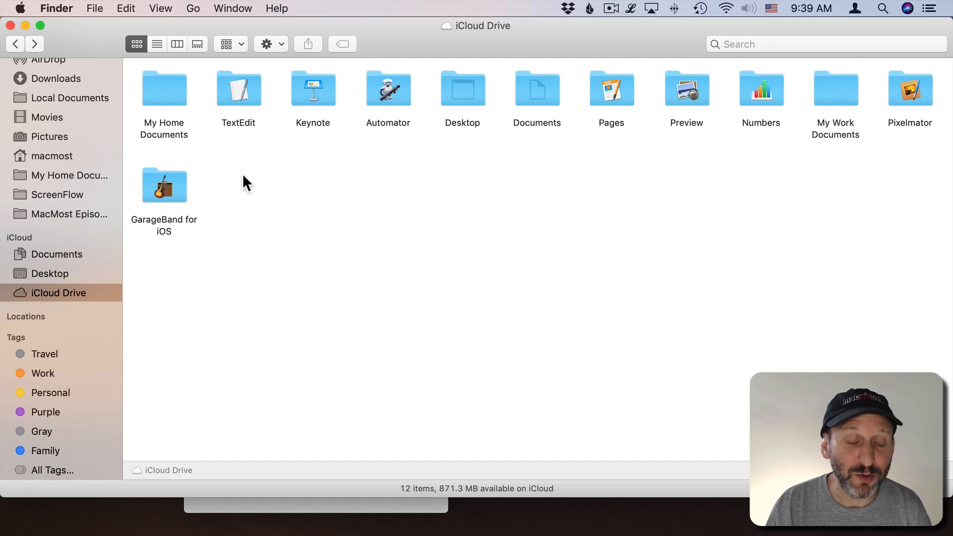
Open the My Home Documents folder in iCloud Drive
double_click(163, 89)
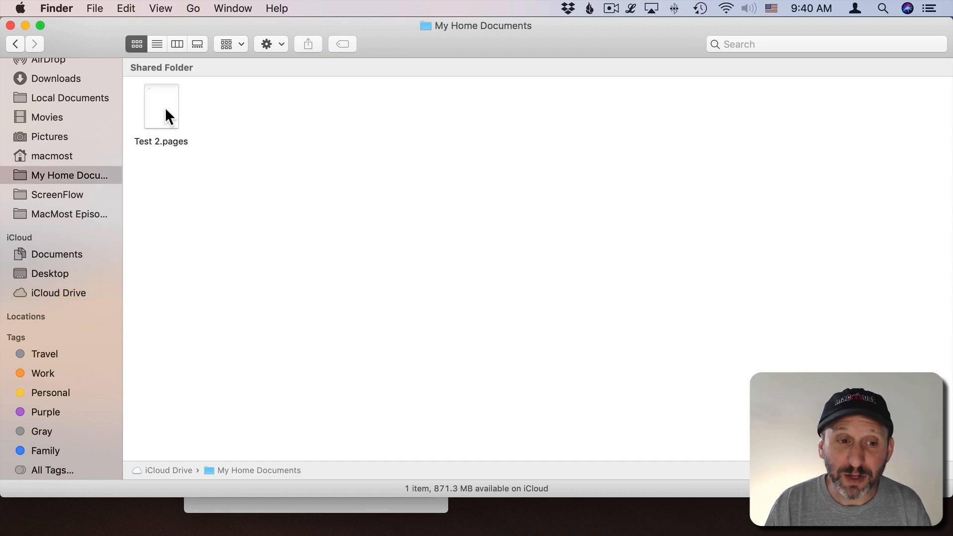
Tag Test 2.pages as Purple, then reselect it and bring up its tag choices again
click(161, 107)
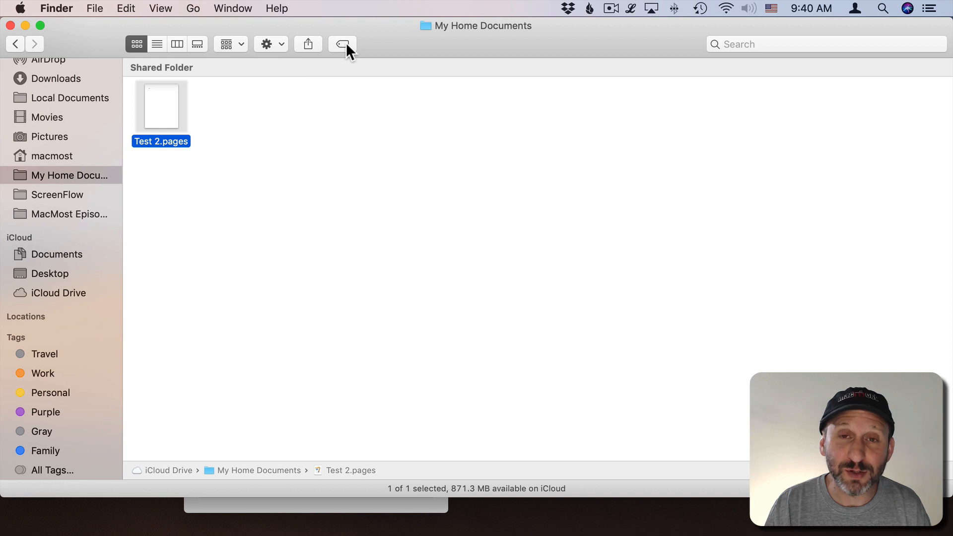
click(342, 43)
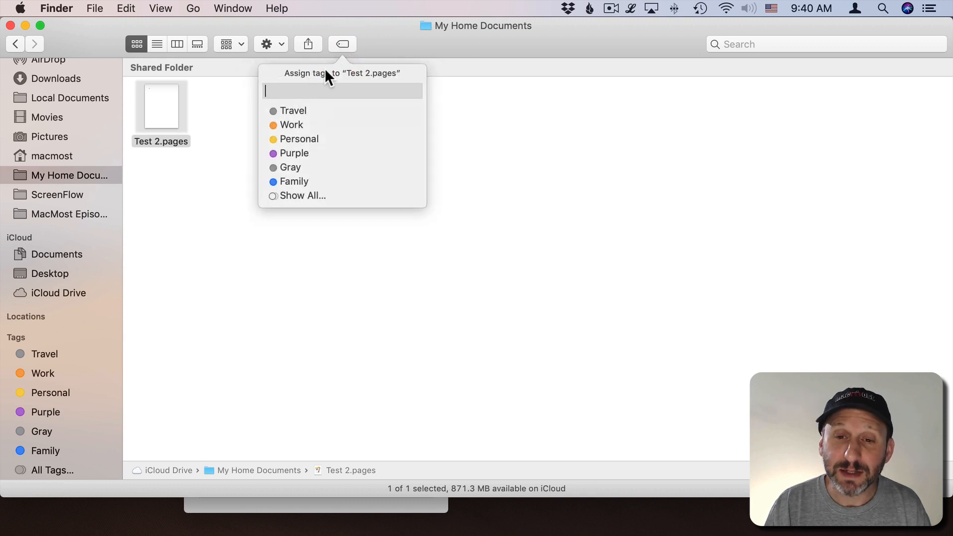
mouse_move(317, 155)
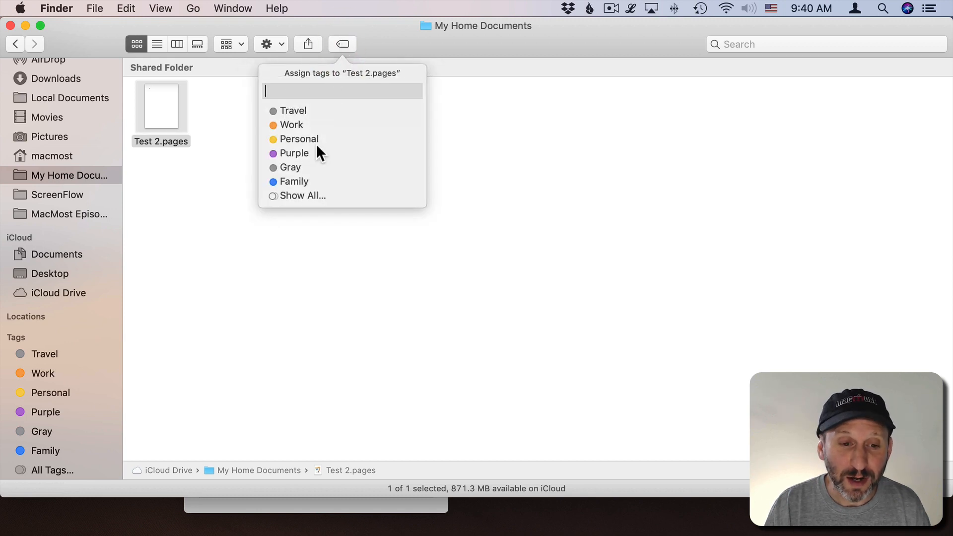
mouse_move(322, 122)
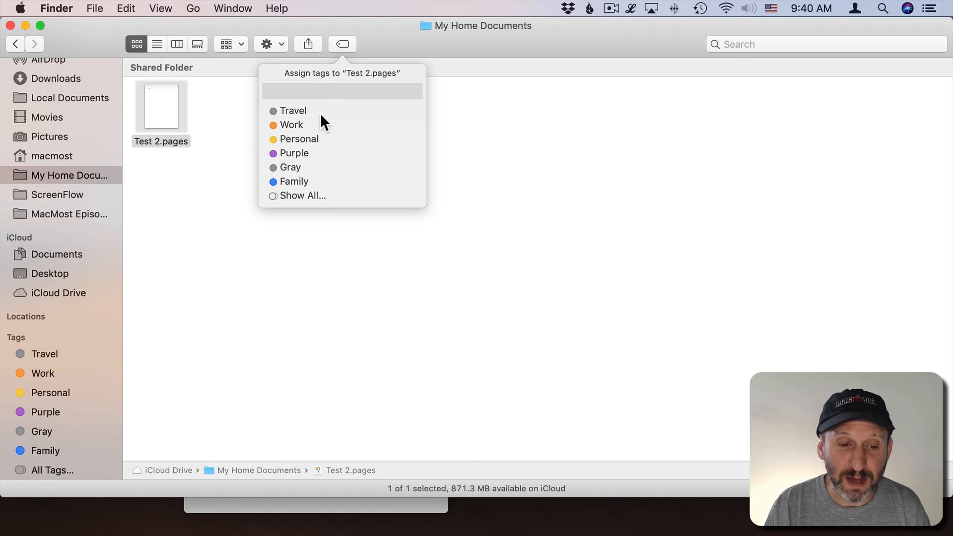
click(293, 153)
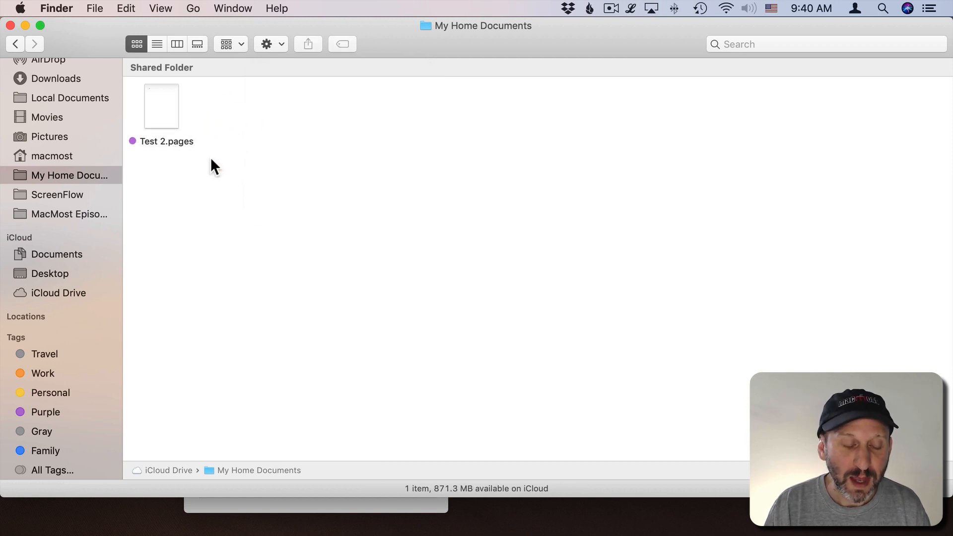
mouse_move(139, 148)
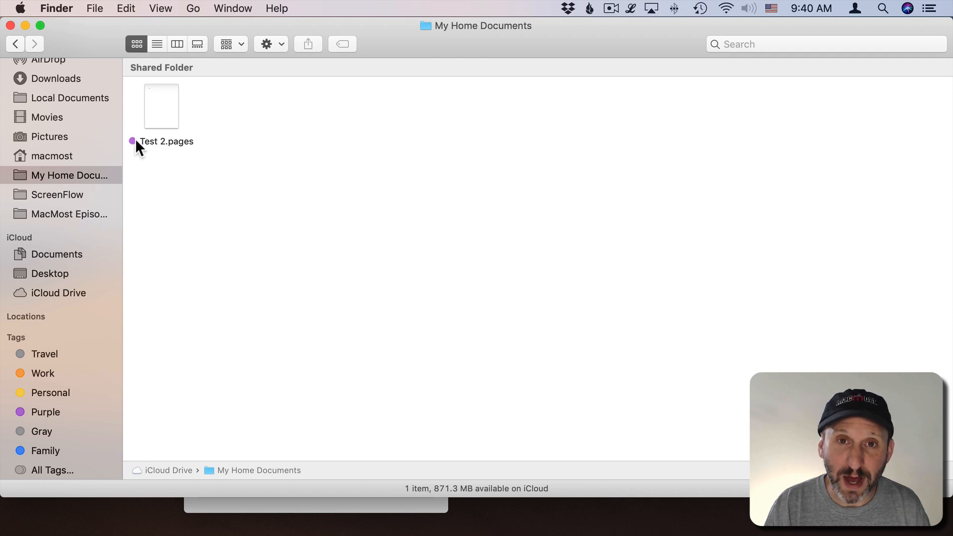
click(161, 106)
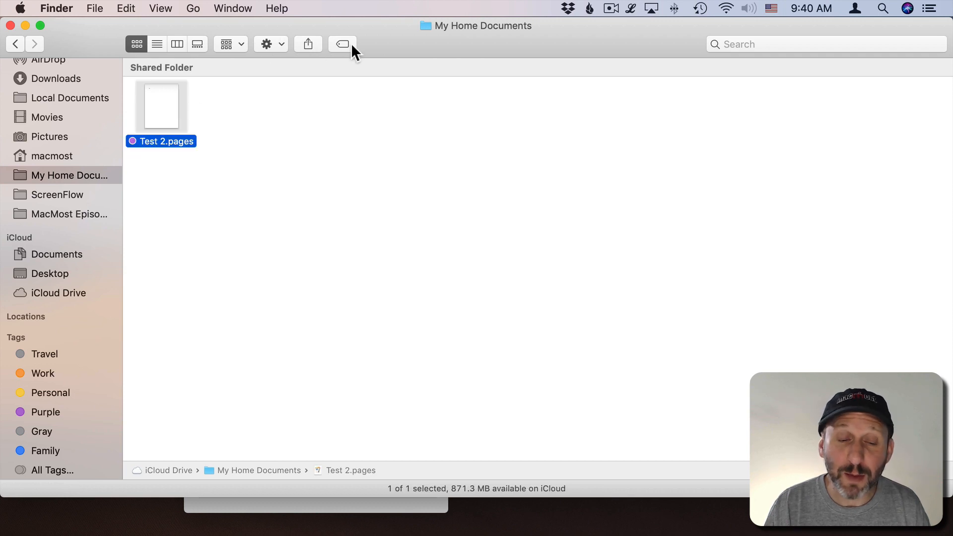
click(342, 44)
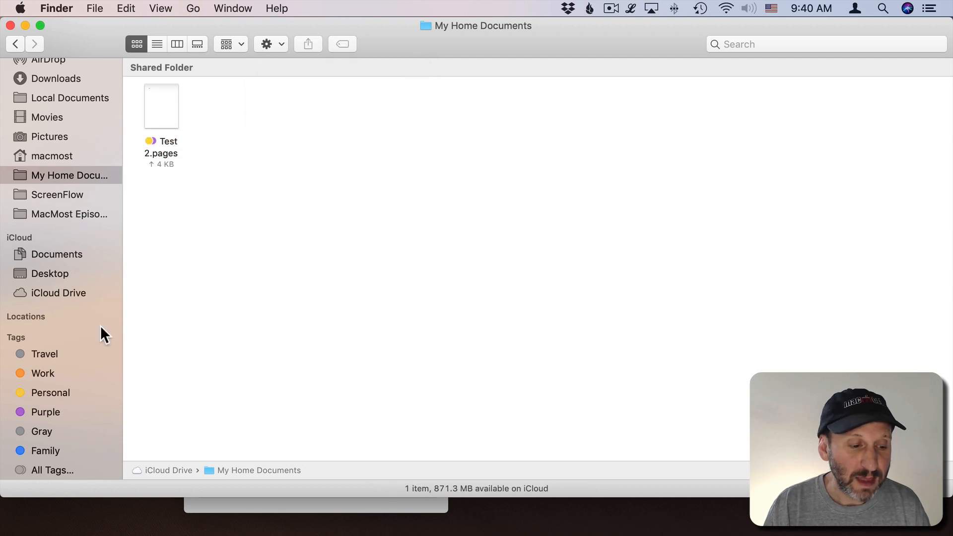
View the files tagged Purple and Personal, then deselect Test 2.pages
click(46, 412)
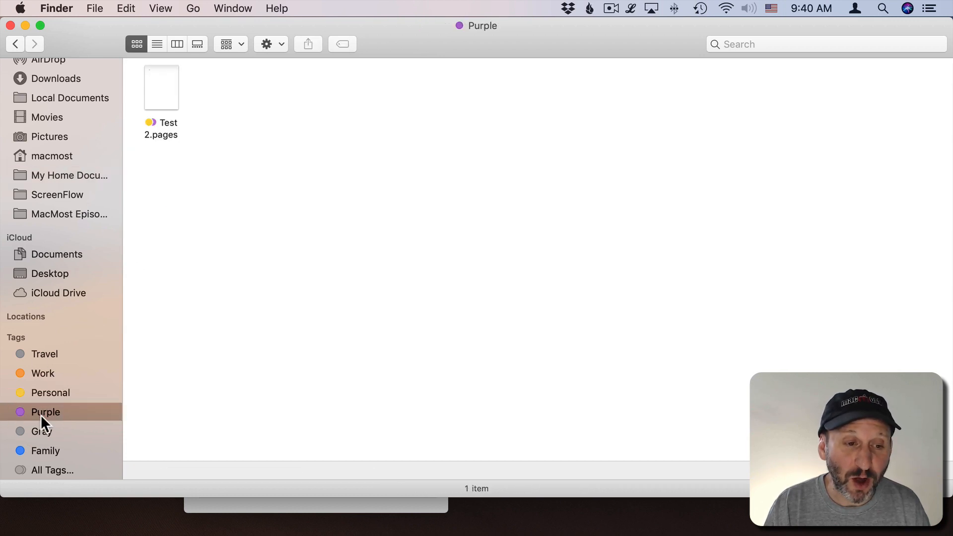
click(50, 392)
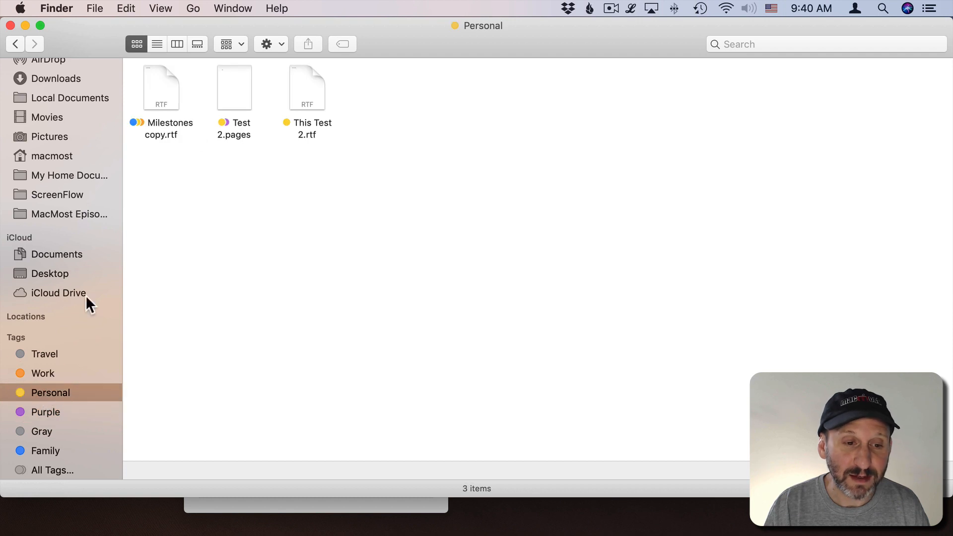
mouse_move(350, 94)
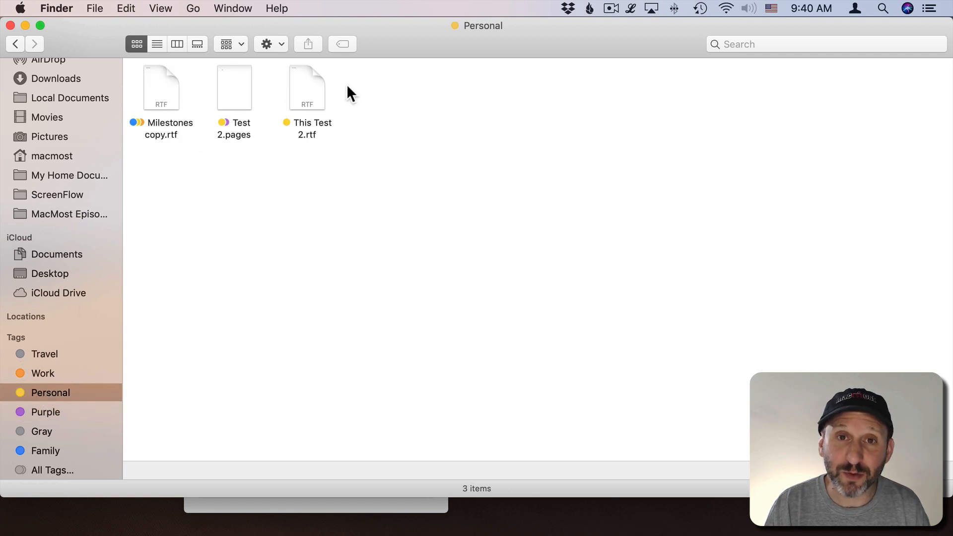
mouse_move(303, 96)
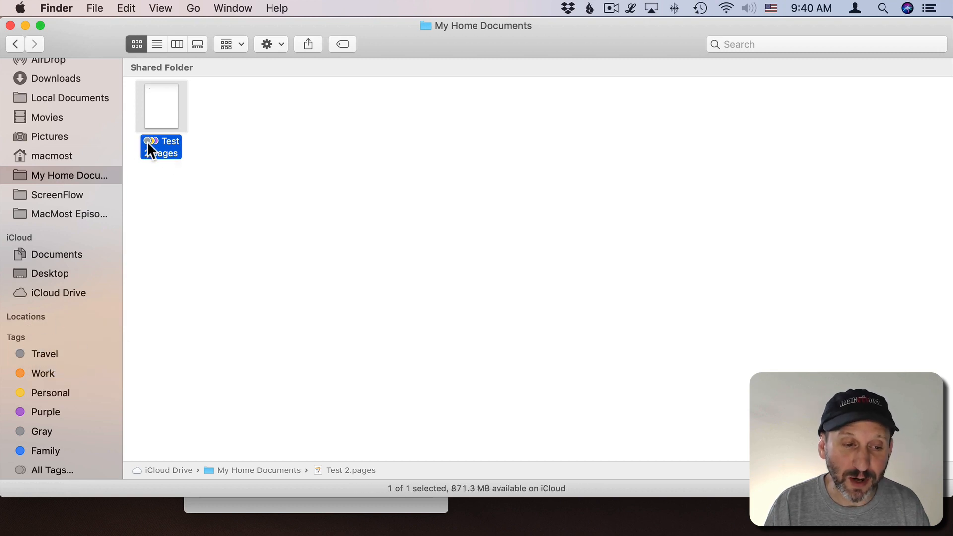
mouse_move(149, 177)
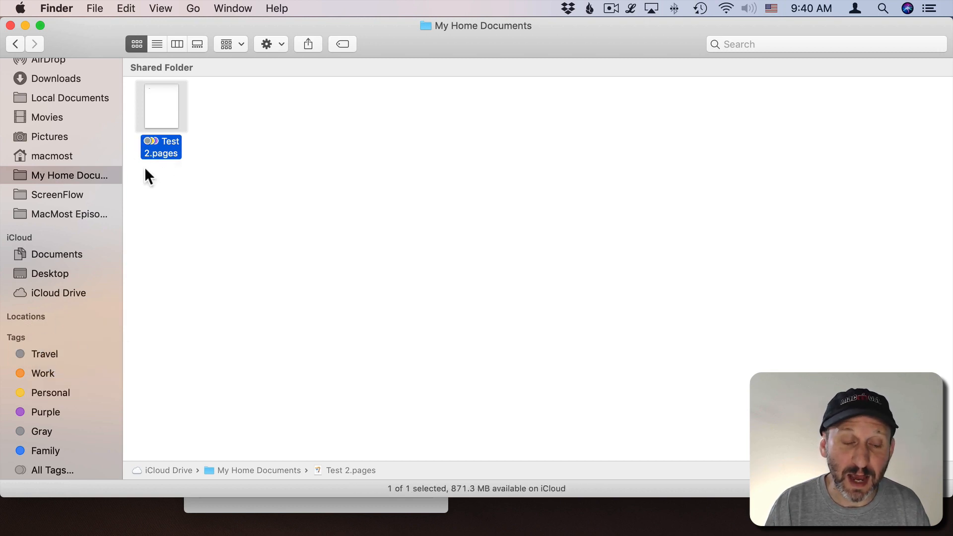
click(44, 354)
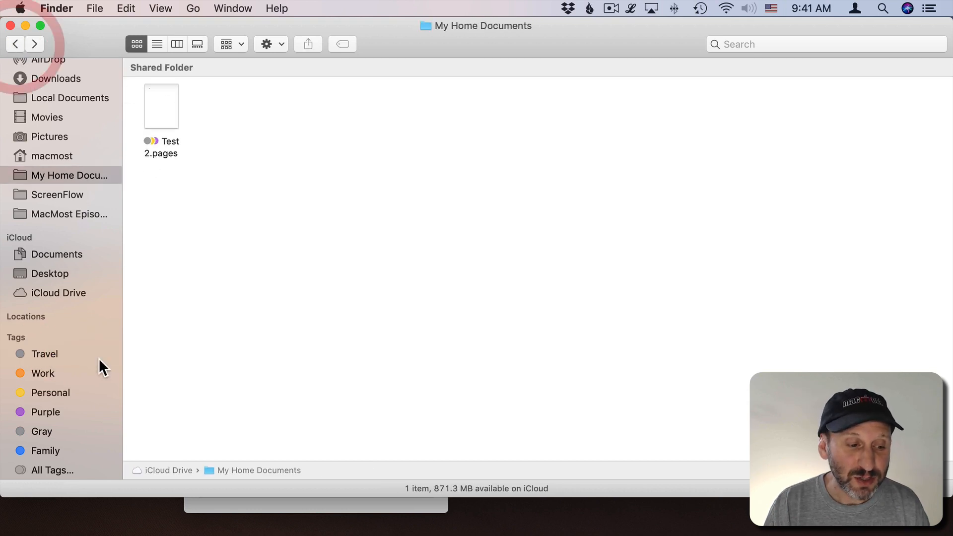
mouse_move(66, 368)
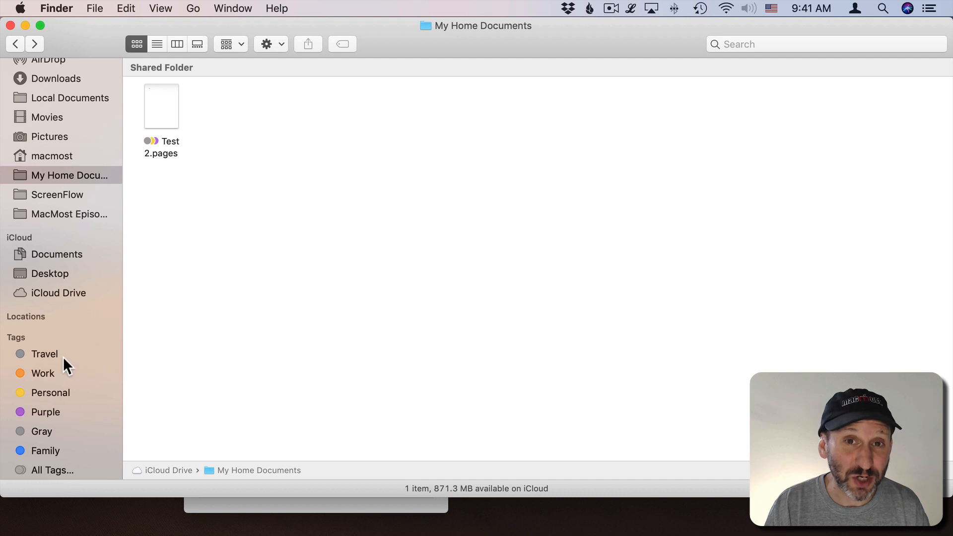
mouse_move(81, 306)
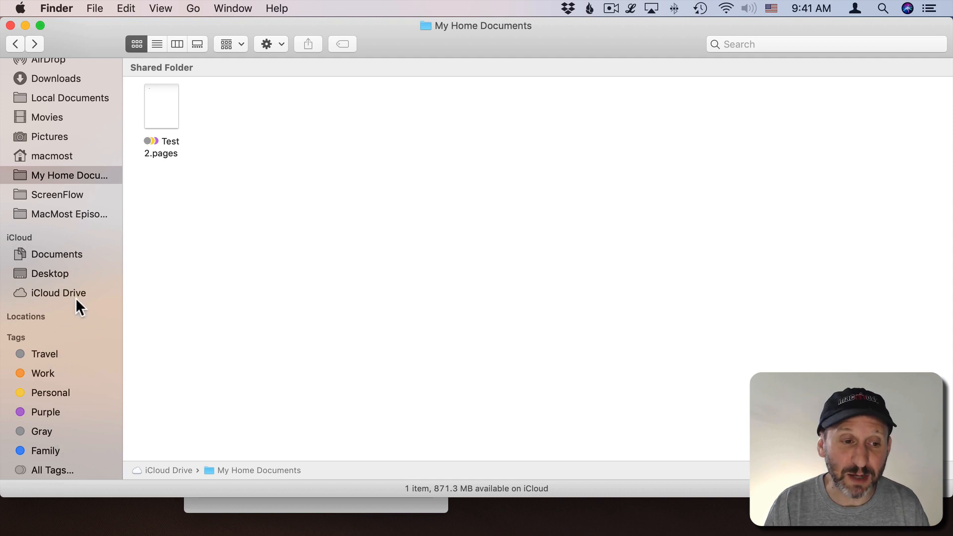
Show All Tags and browse the Purple, Family and Biz tag views
click(52, 470)
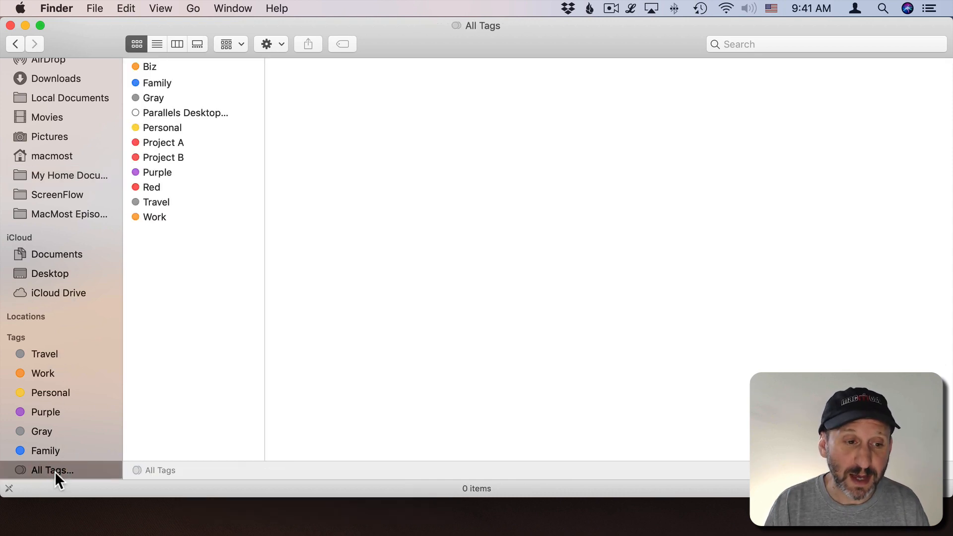
mouse_move(162, 178)
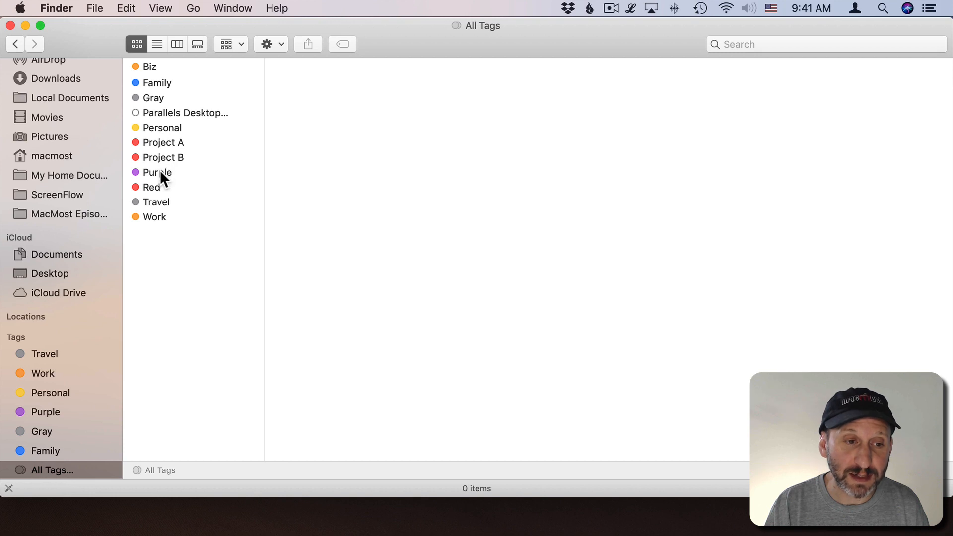
click(158, 172)
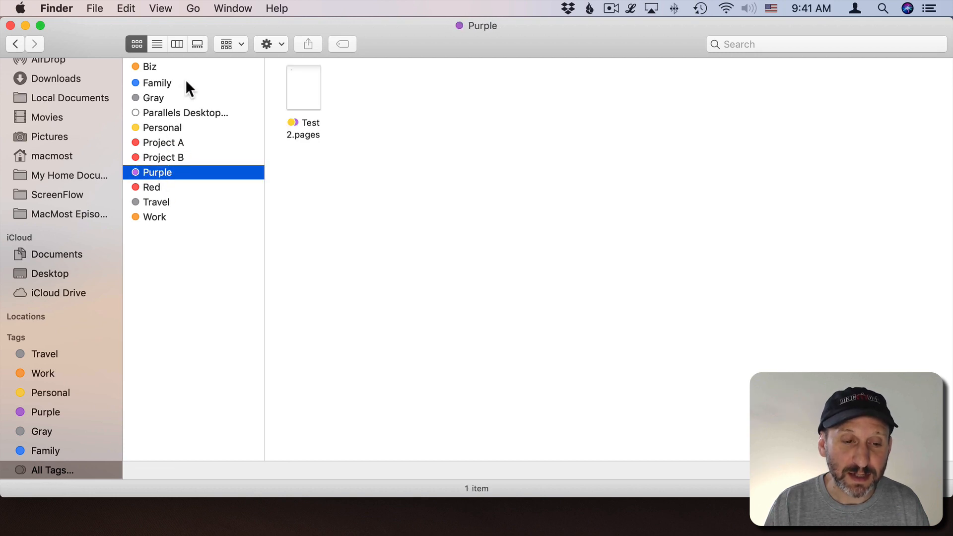
click(157, 83)
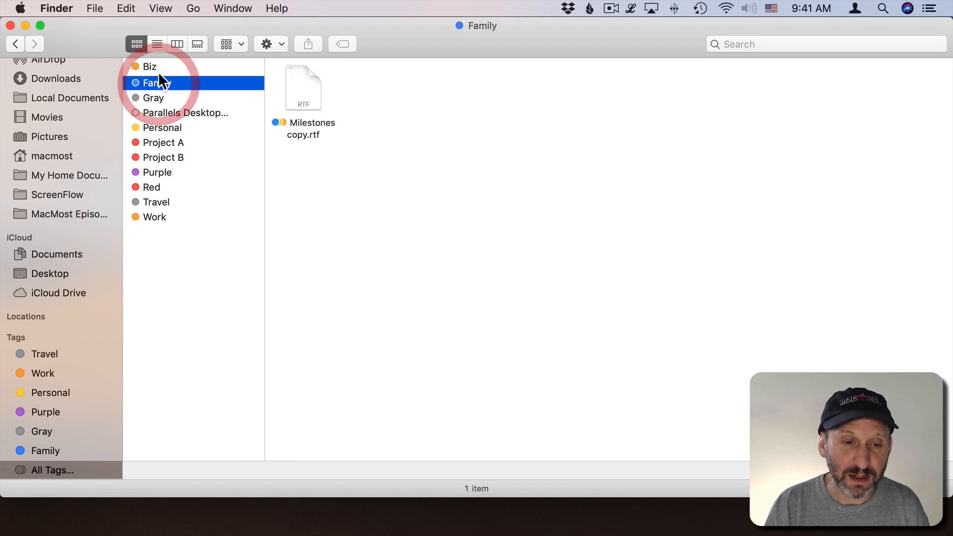
click(150, 66)
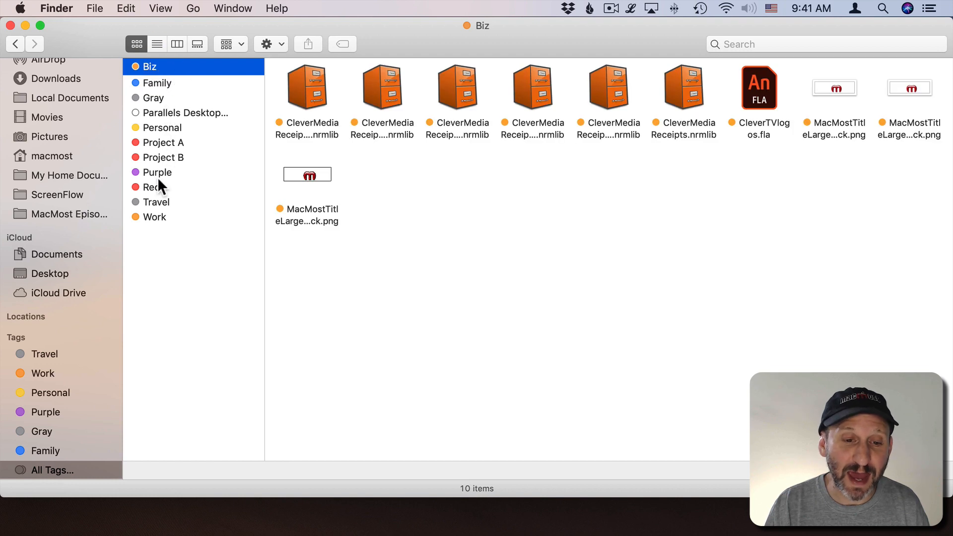
click(56, 7)
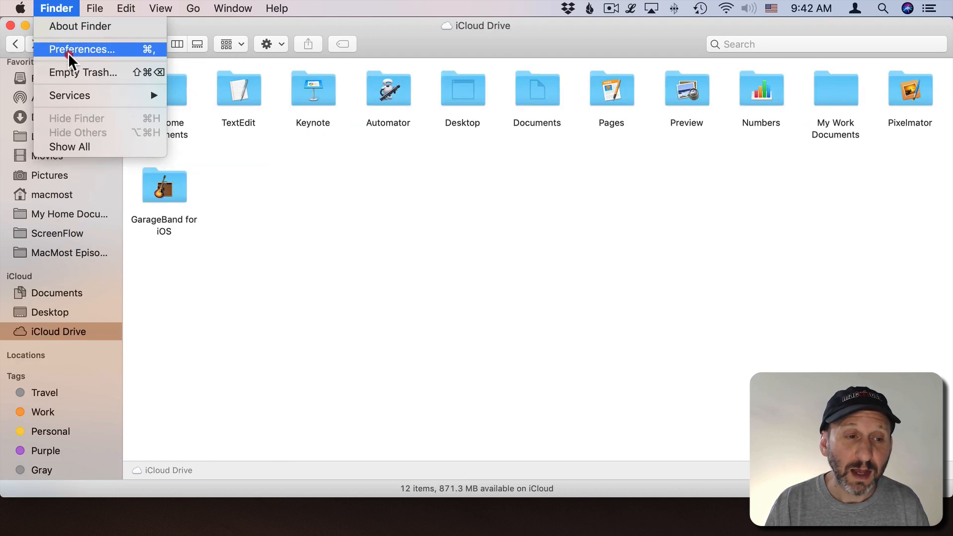
click(86, 49)
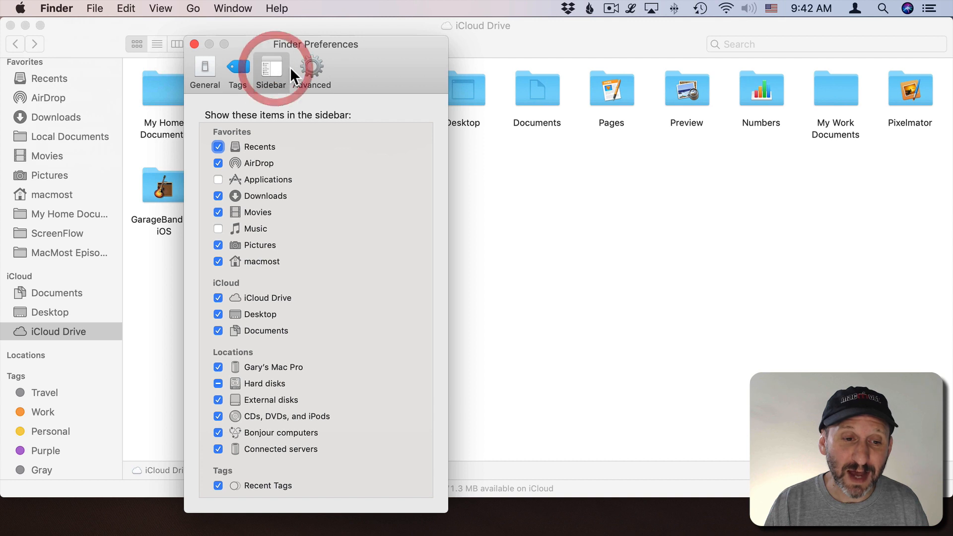
click(238, 68)
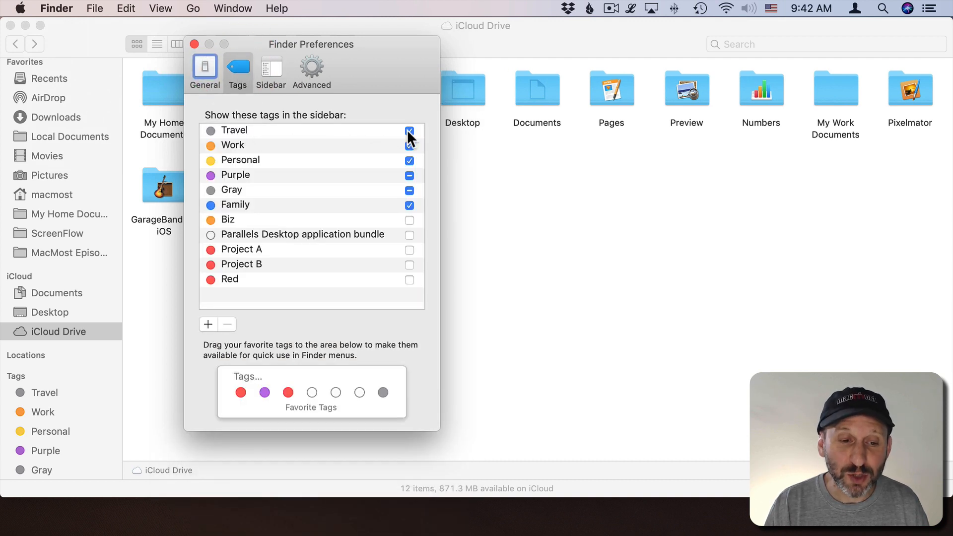
click(409, 130)
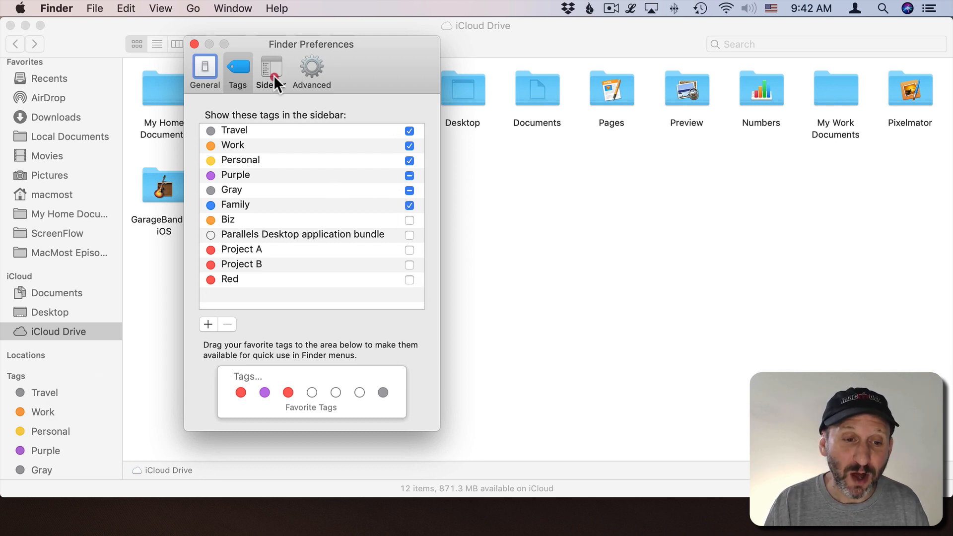
click(271, 70)
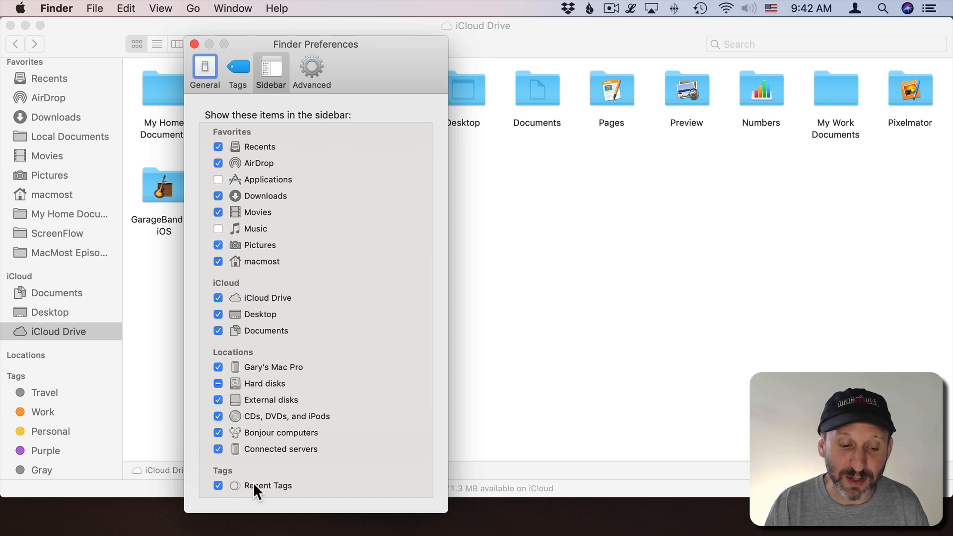
mouse_move(71, 417)
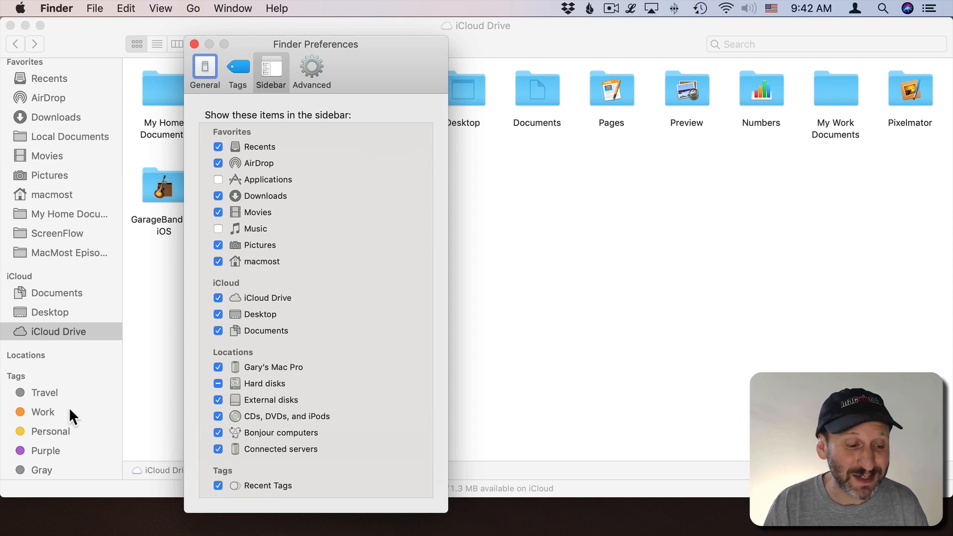
click(238, 67)
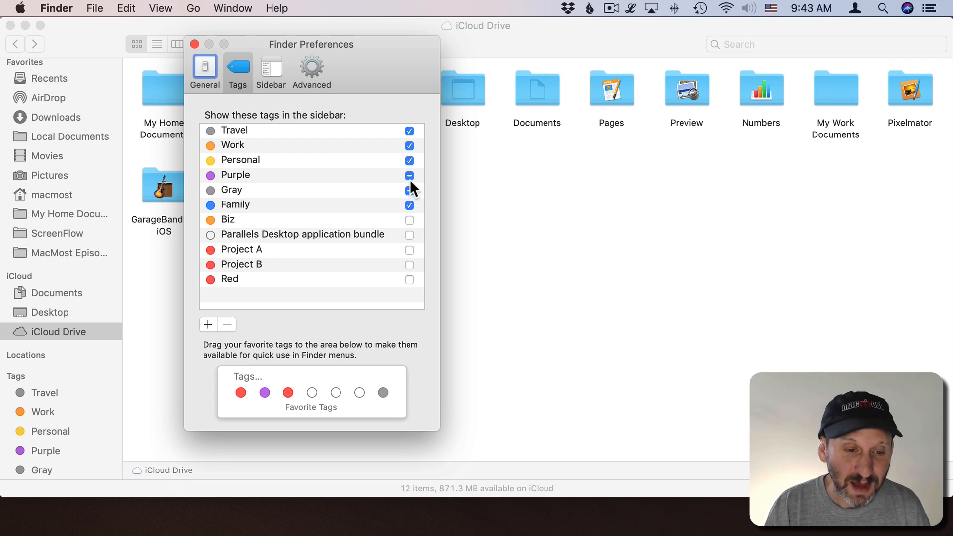
click(409, 175)
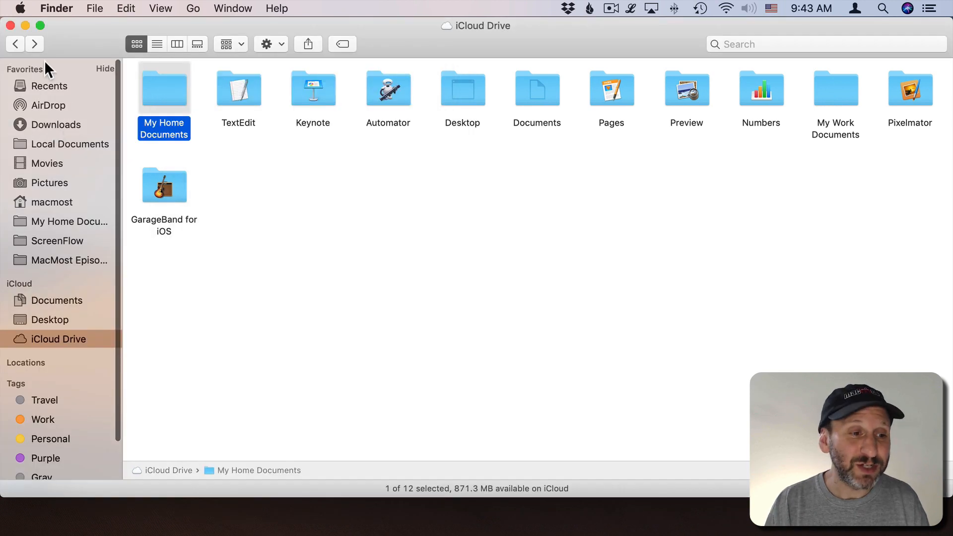
mouse_move(48, 108)
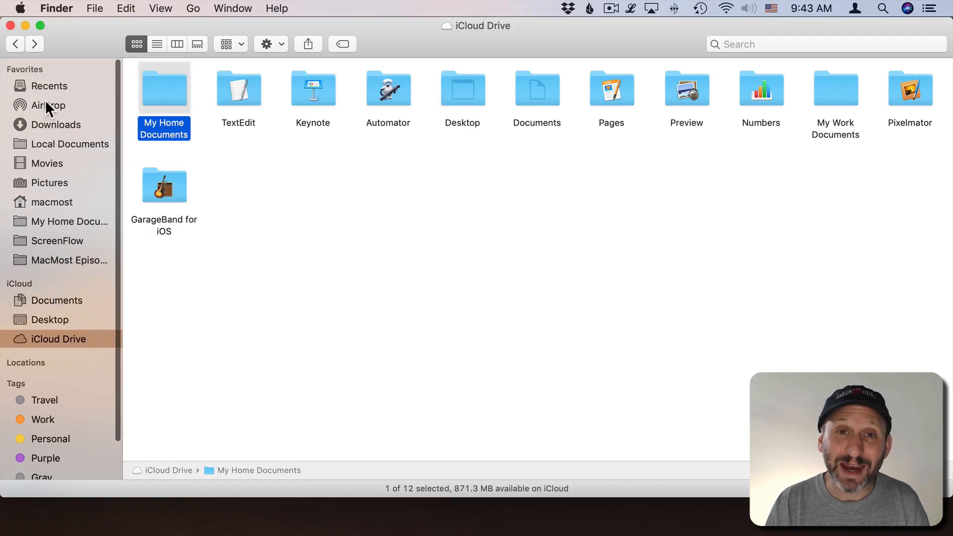
mouse_move(48, 192)
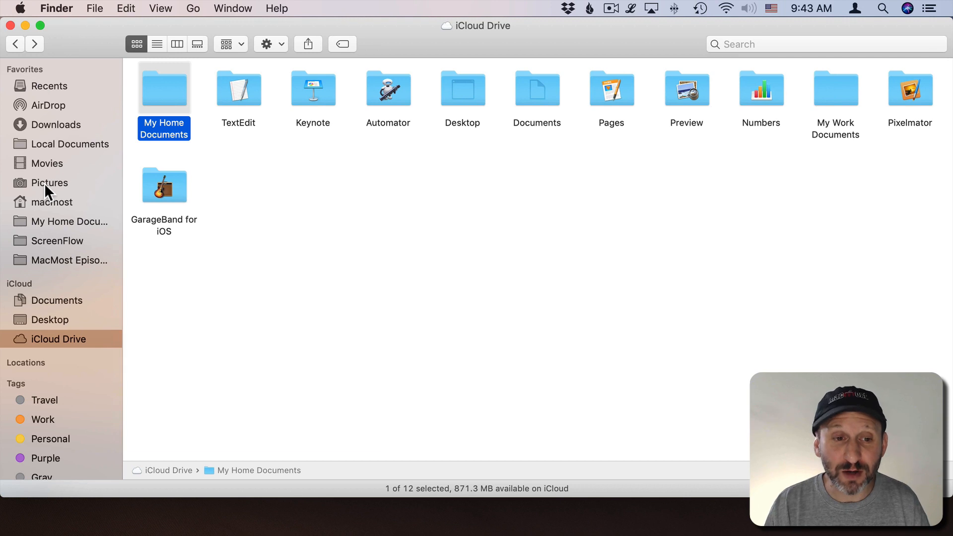
mouse_move(98, 8)
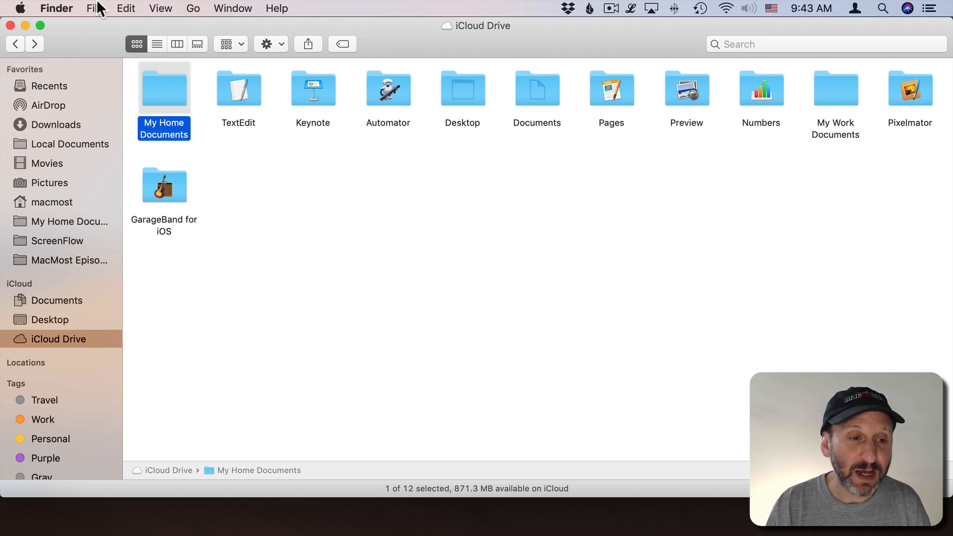
Create a new smart folder searching for 'test' and start saving it
click(95, 8)
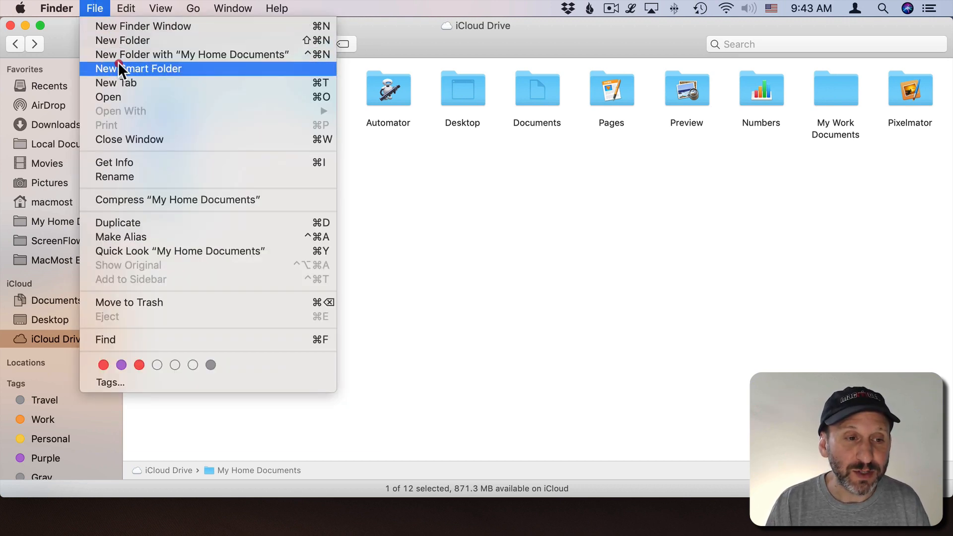
click(138, 68)
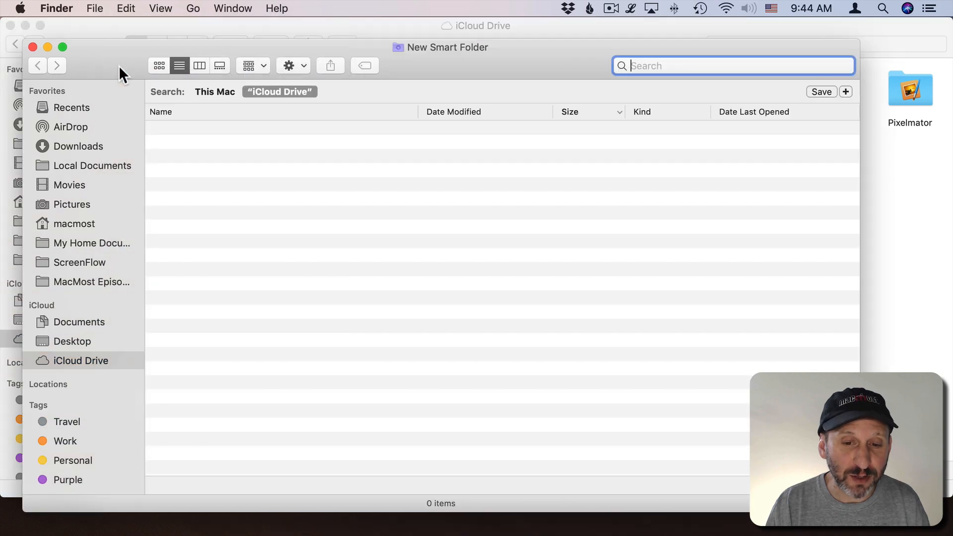
mouse_move(594, 66)
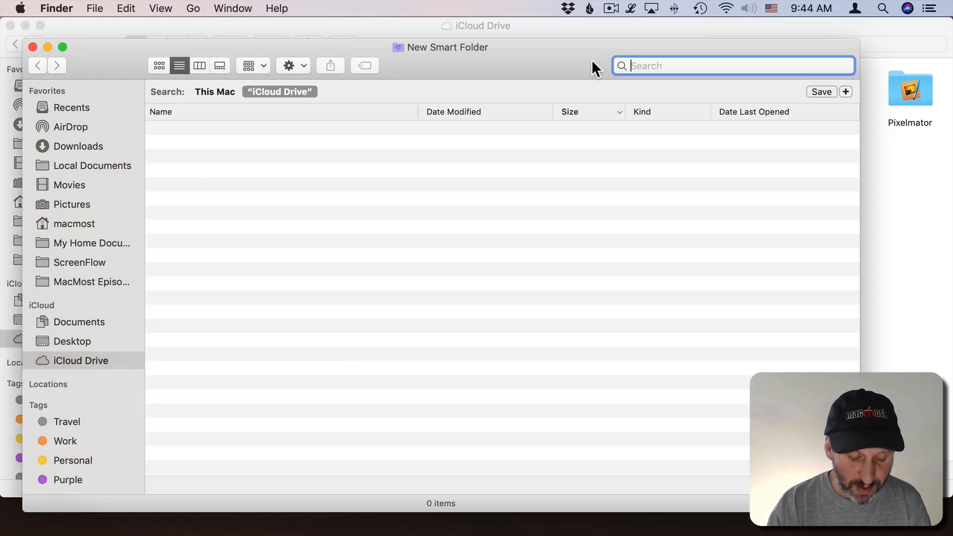
text(test)
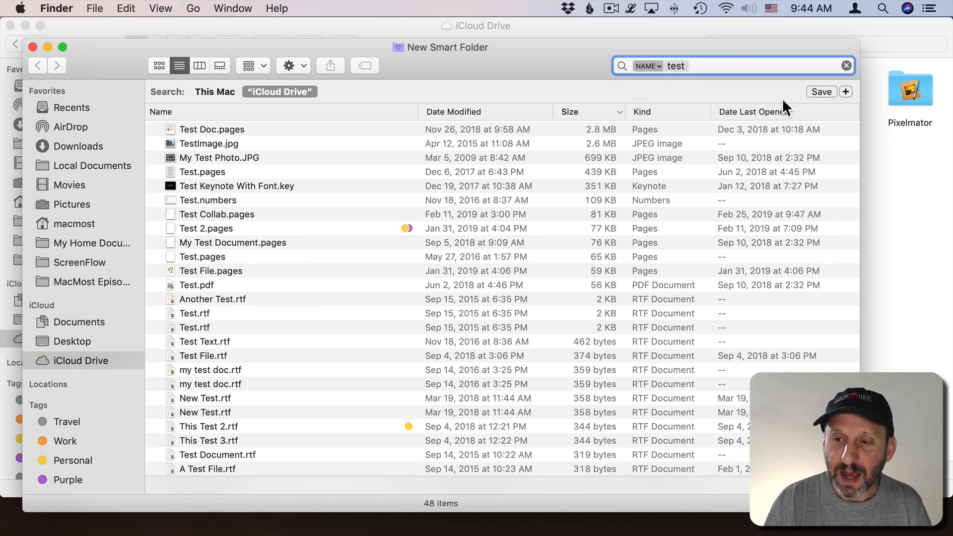
click(821, 92)
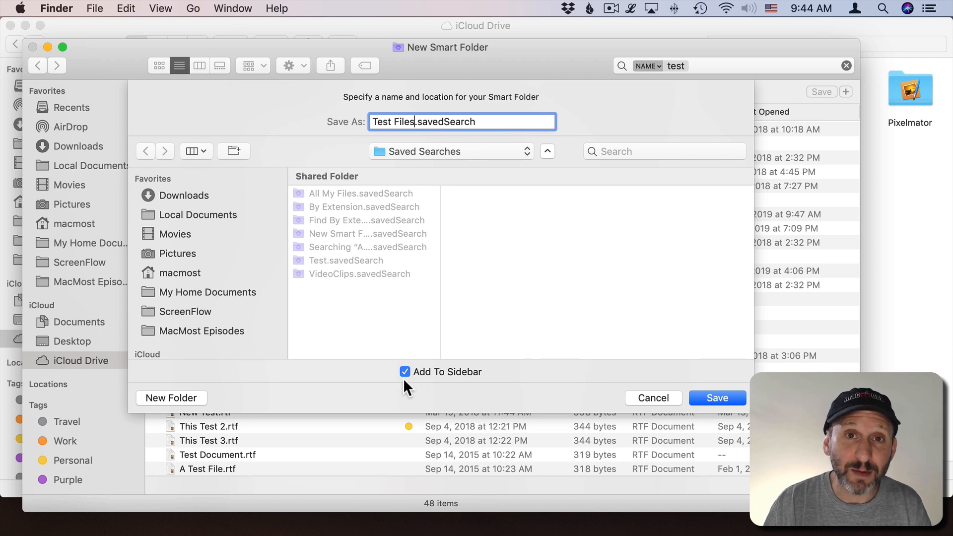
mouse_move(716, 397)
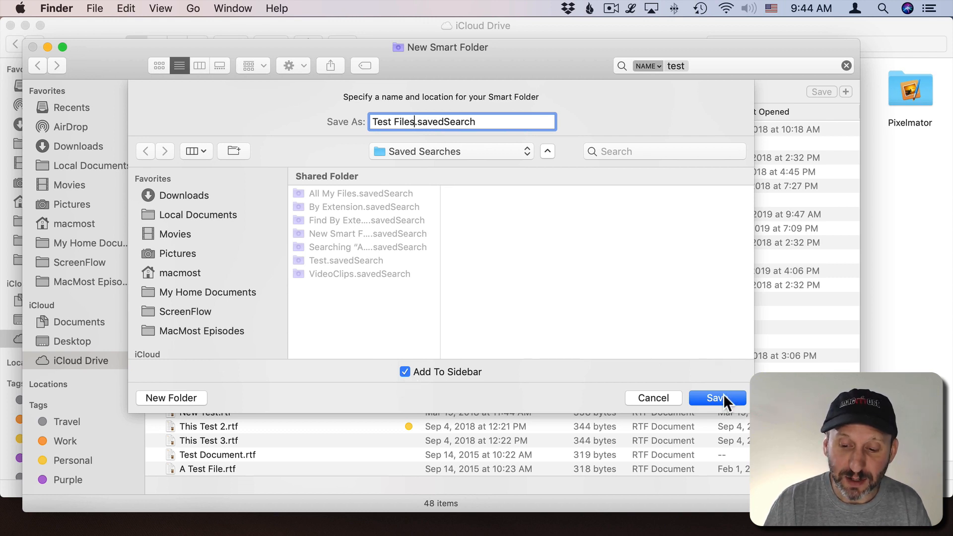
Save the 'Test Files' smart folder with Add To Sidebar enabled
click(716, 398)
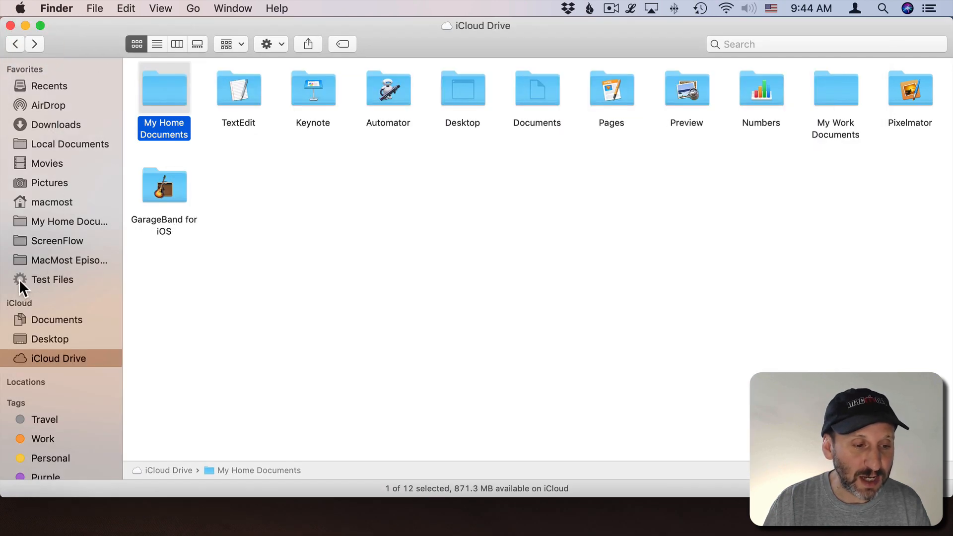
click(52, 279)
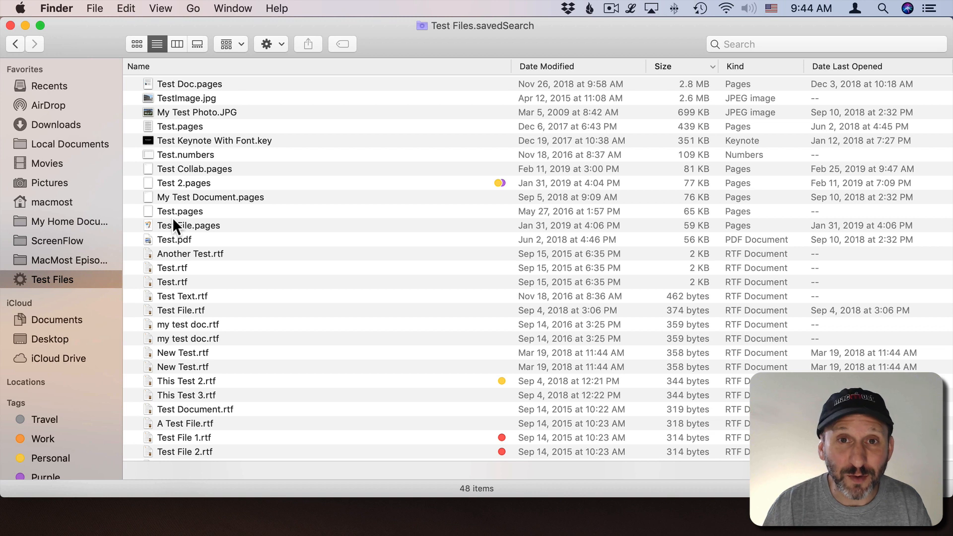
mouse_move(216, 113)
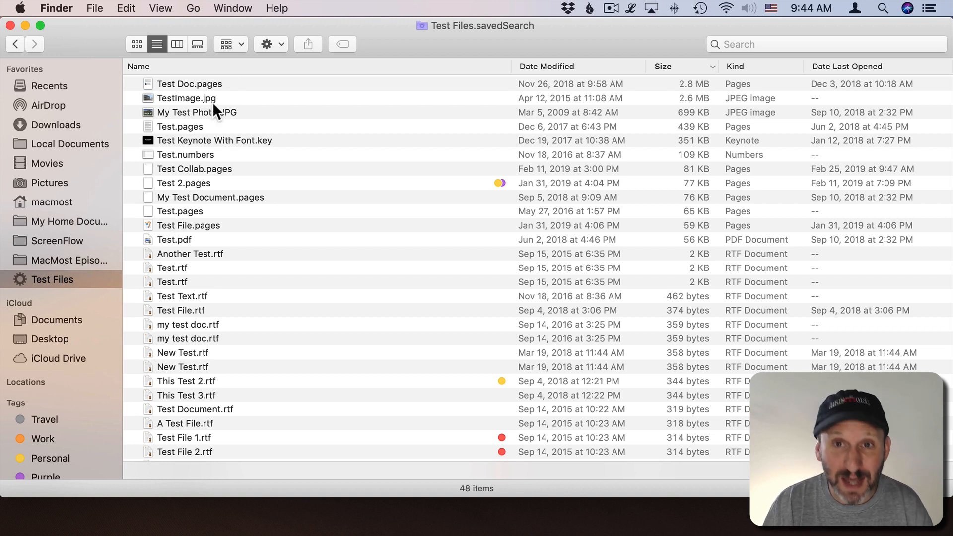
mouse_move(56, 287)
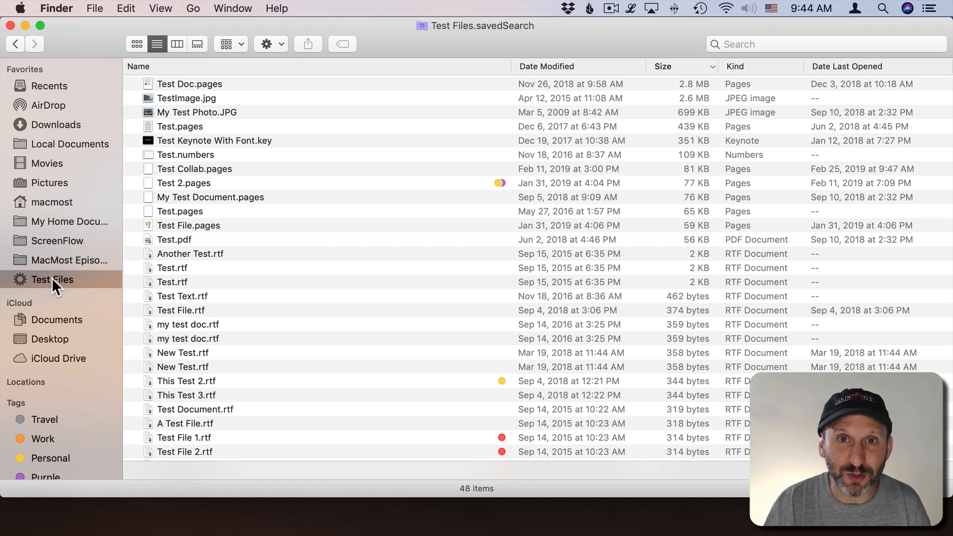
click(59, 358)
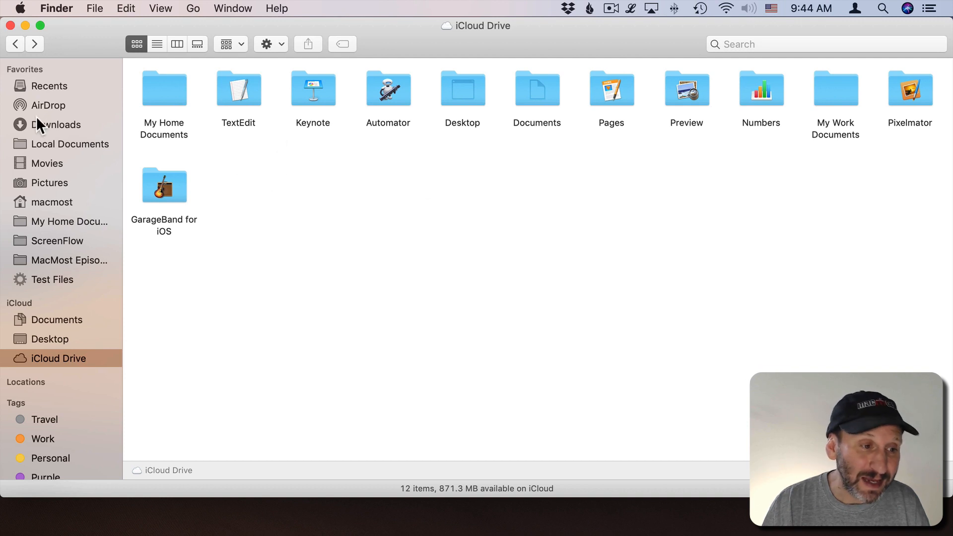
mouse_move(23, 287)
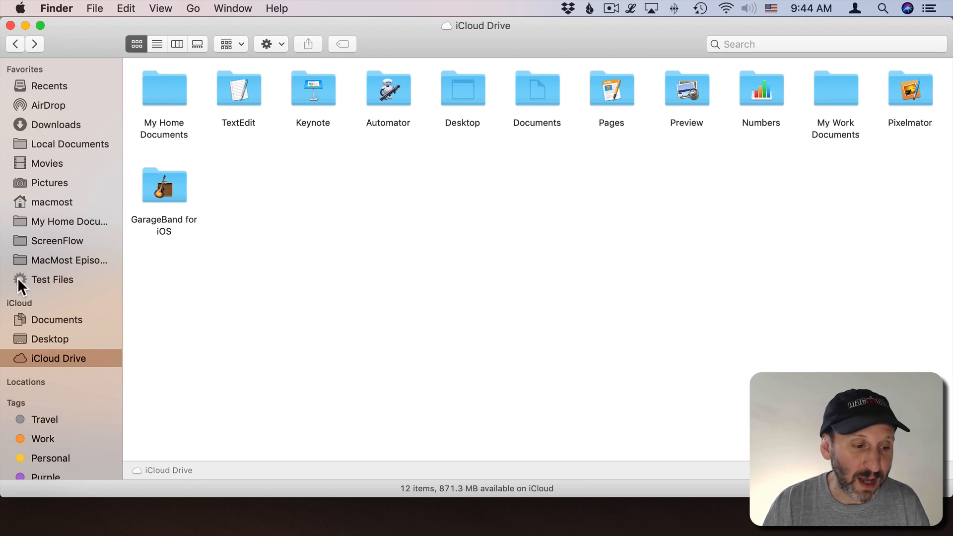